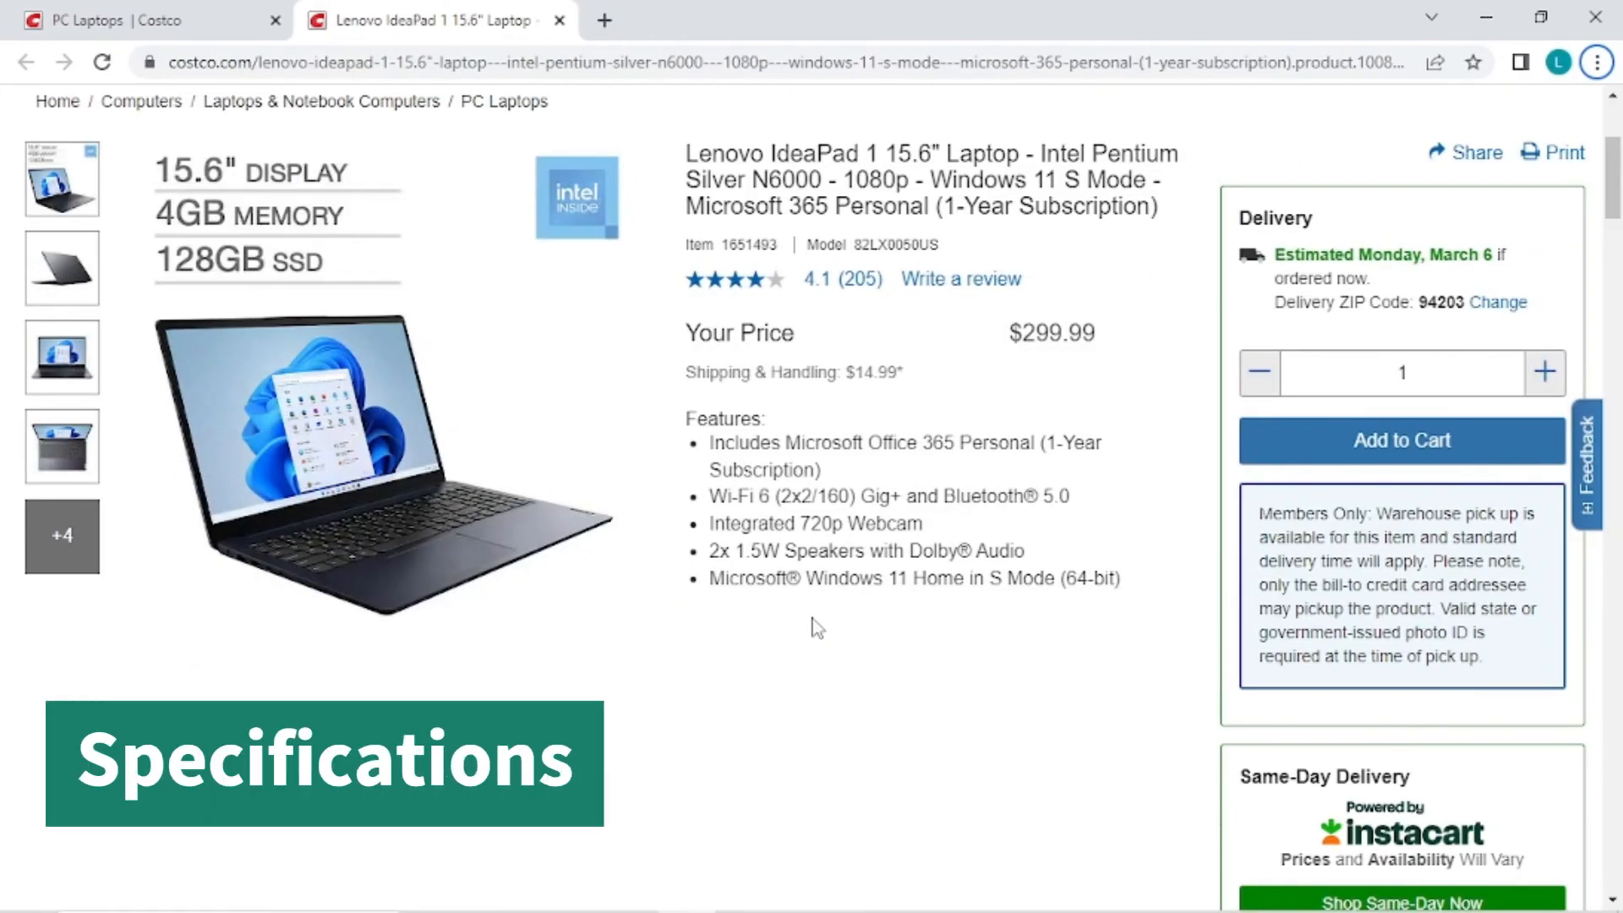
- Scroll to the Product Details specs and select the Pentium Silver processor line
{"action": "scroll", "scroll_direction": "down", "scroll_amount": 3}
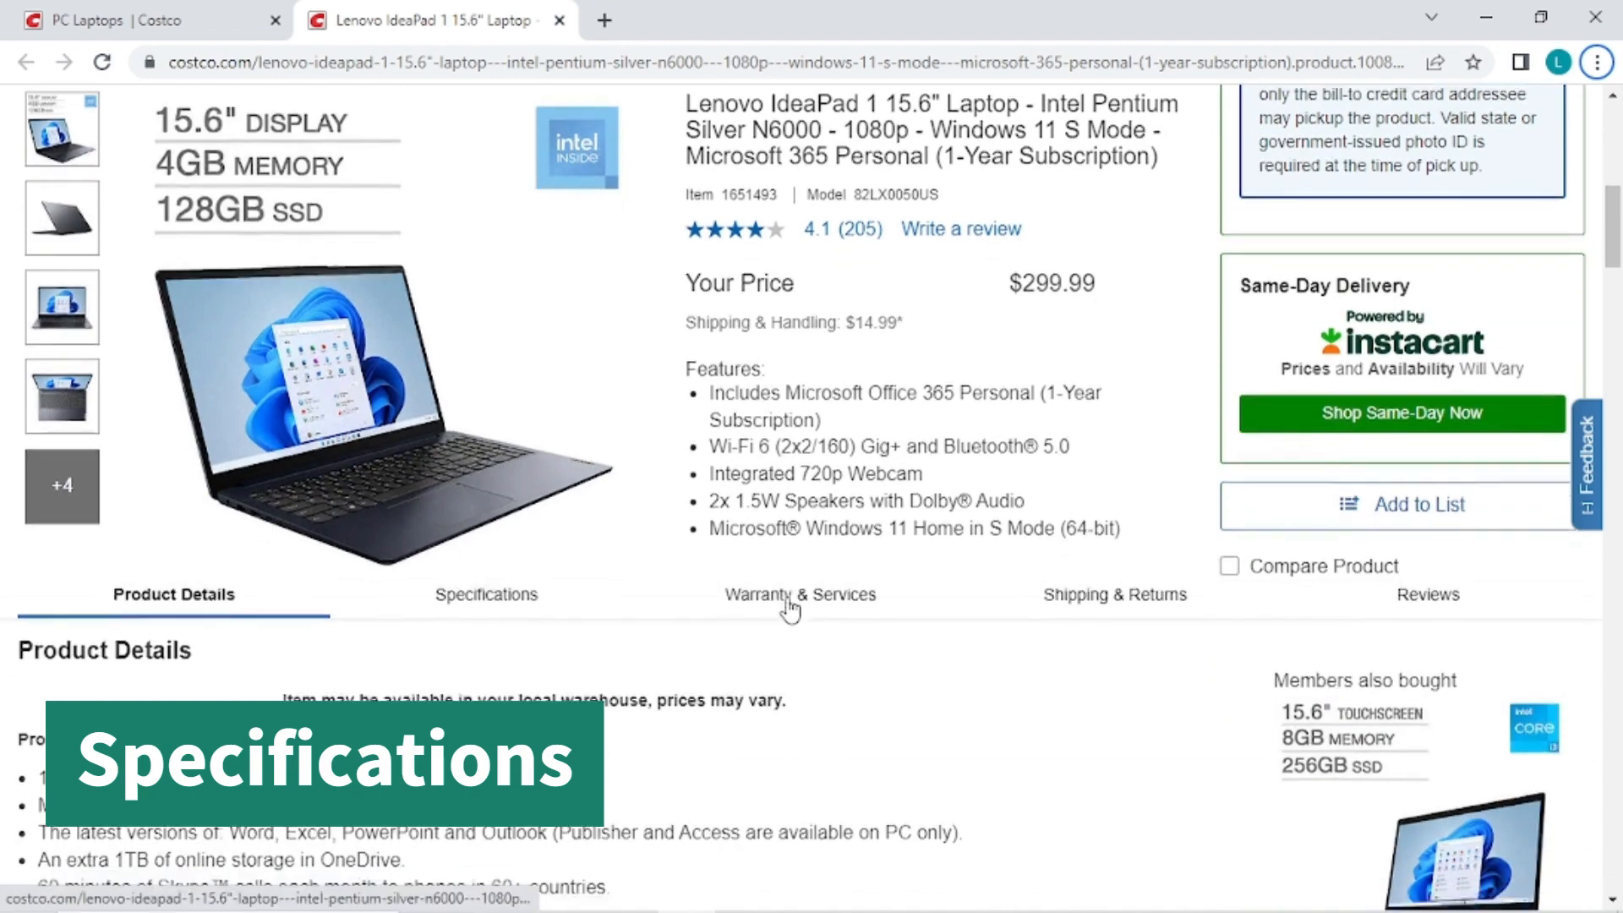
{"action": "scroll", "scroll_direction": "down", "scroll_amount": 3}
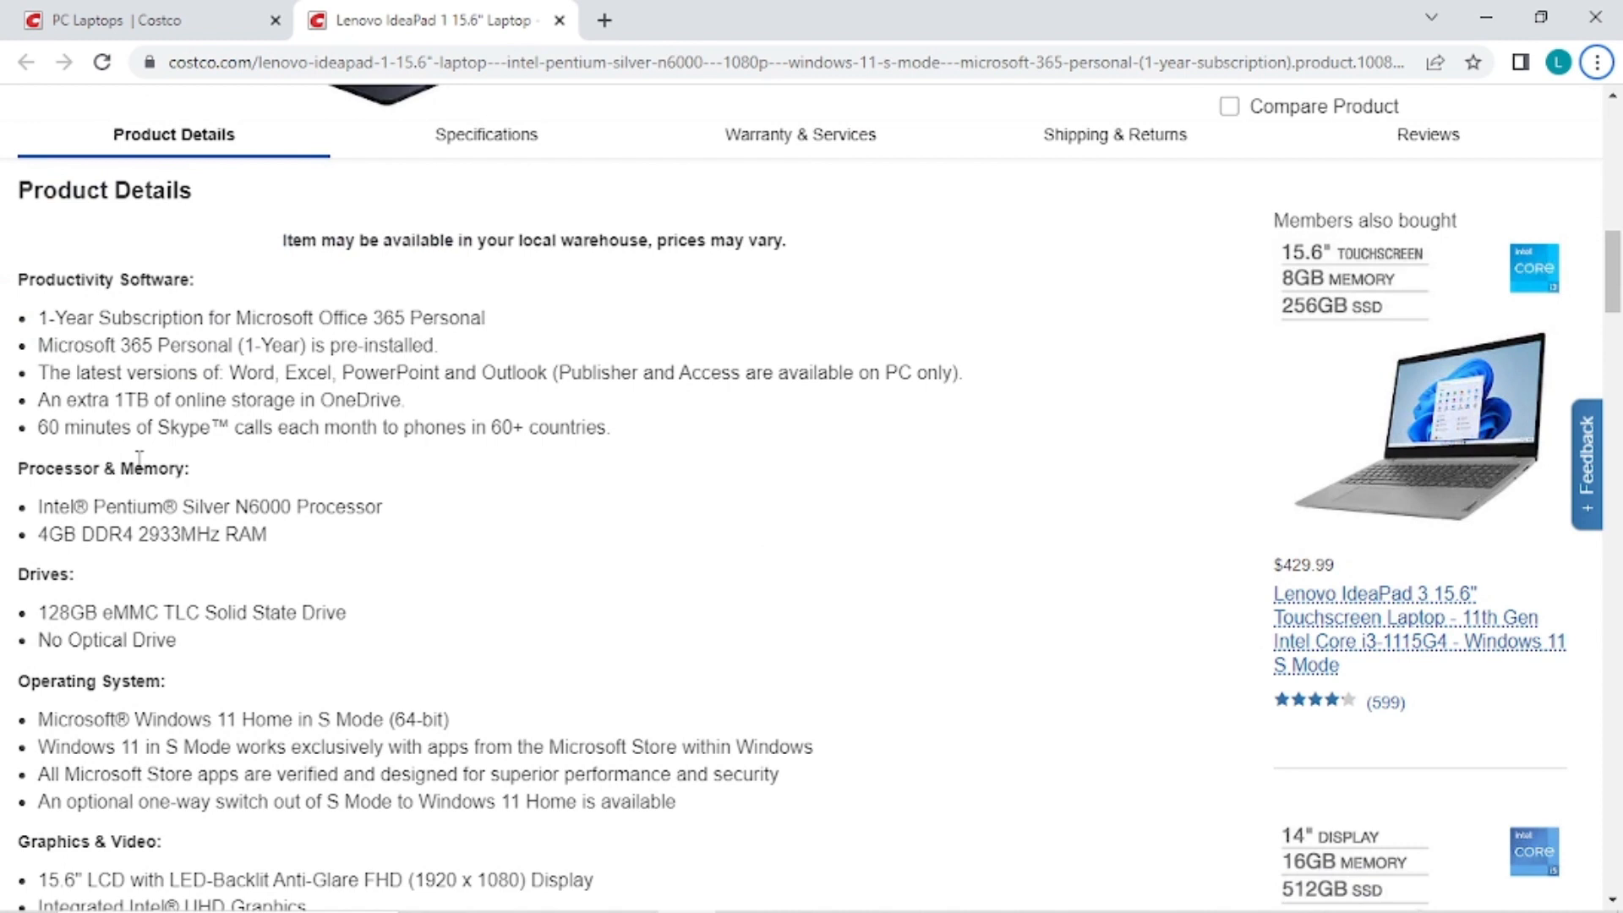
{"action": "mouse_move", "coordinate": [121, 507]}
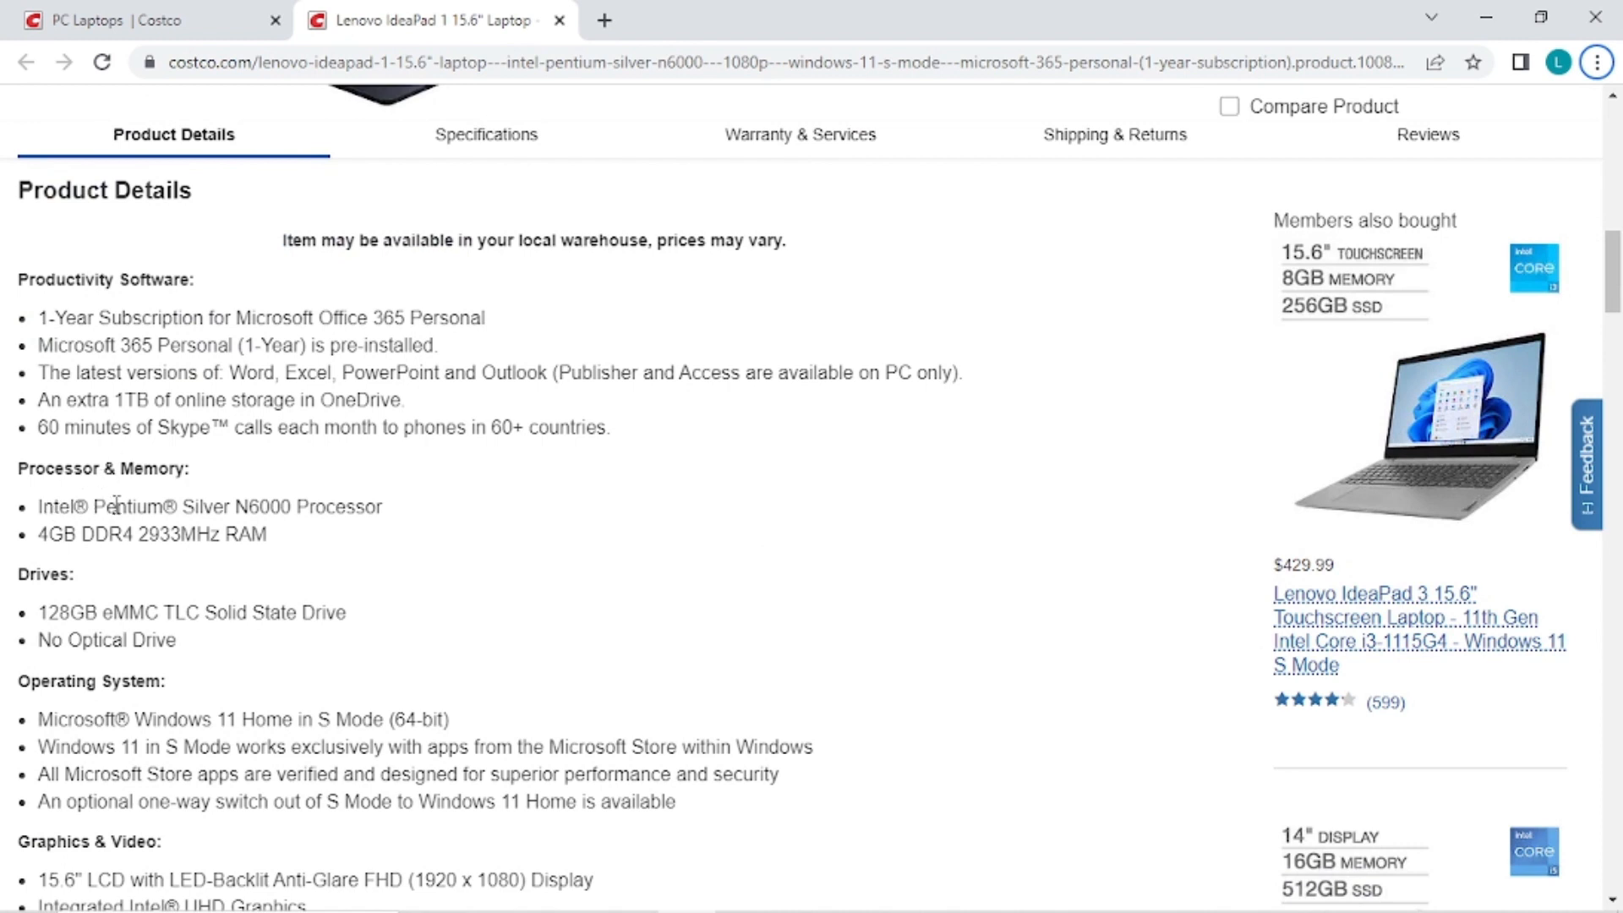
{"action": "left_click_drag", "start_coordinate": [93, 505], "coordinate": [293, 505]}
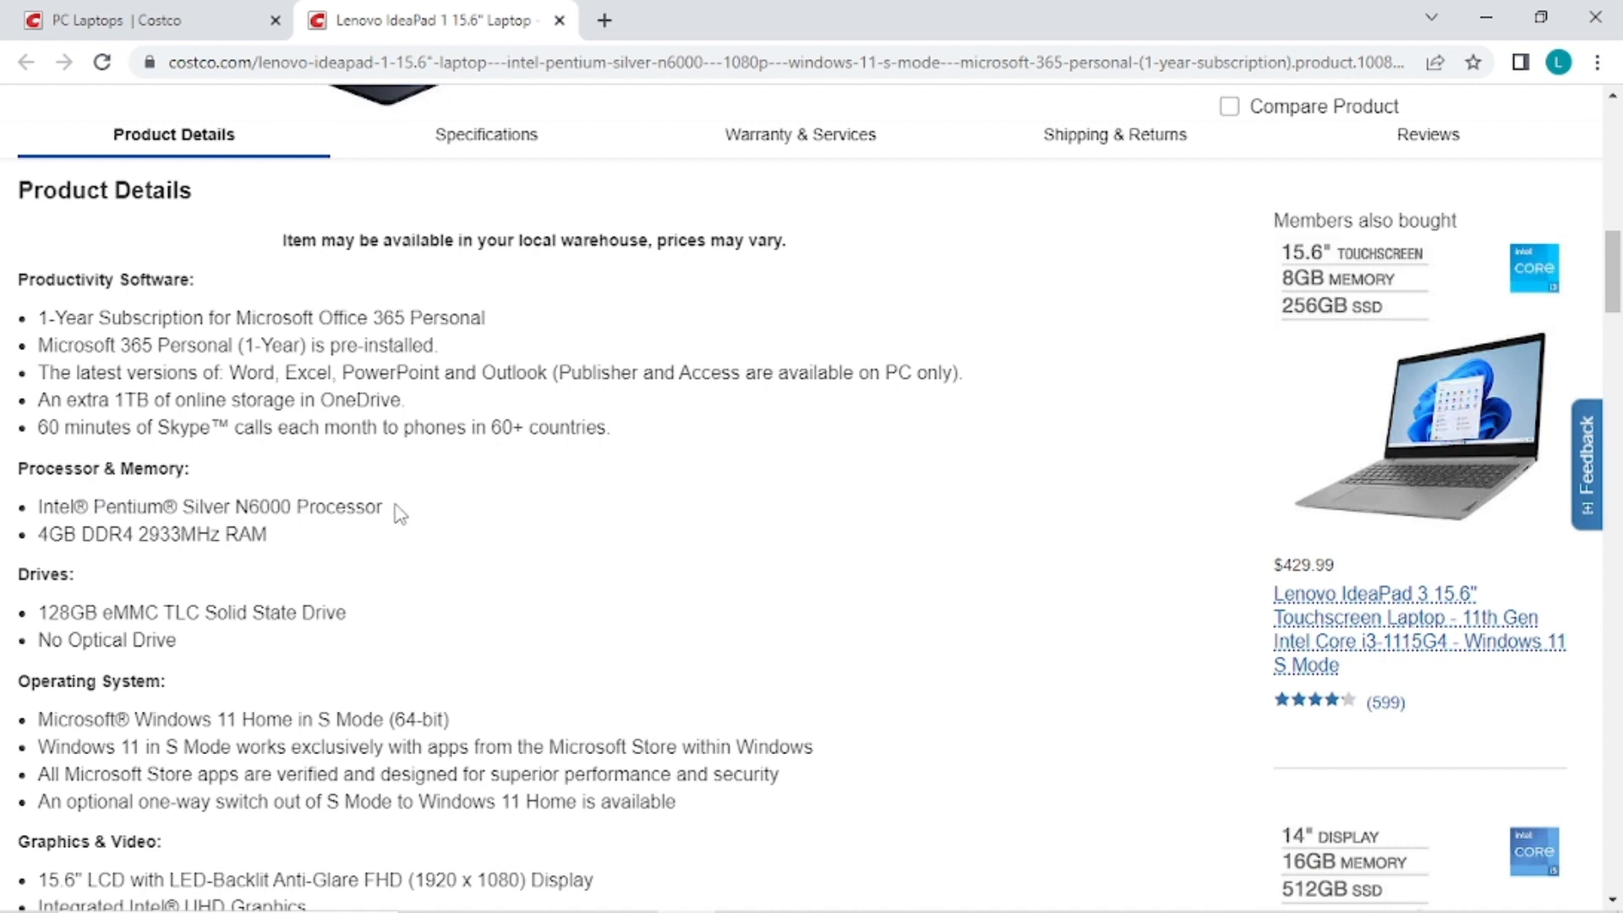
{"action": "mouse_move", "coordinate": [103, 570]}
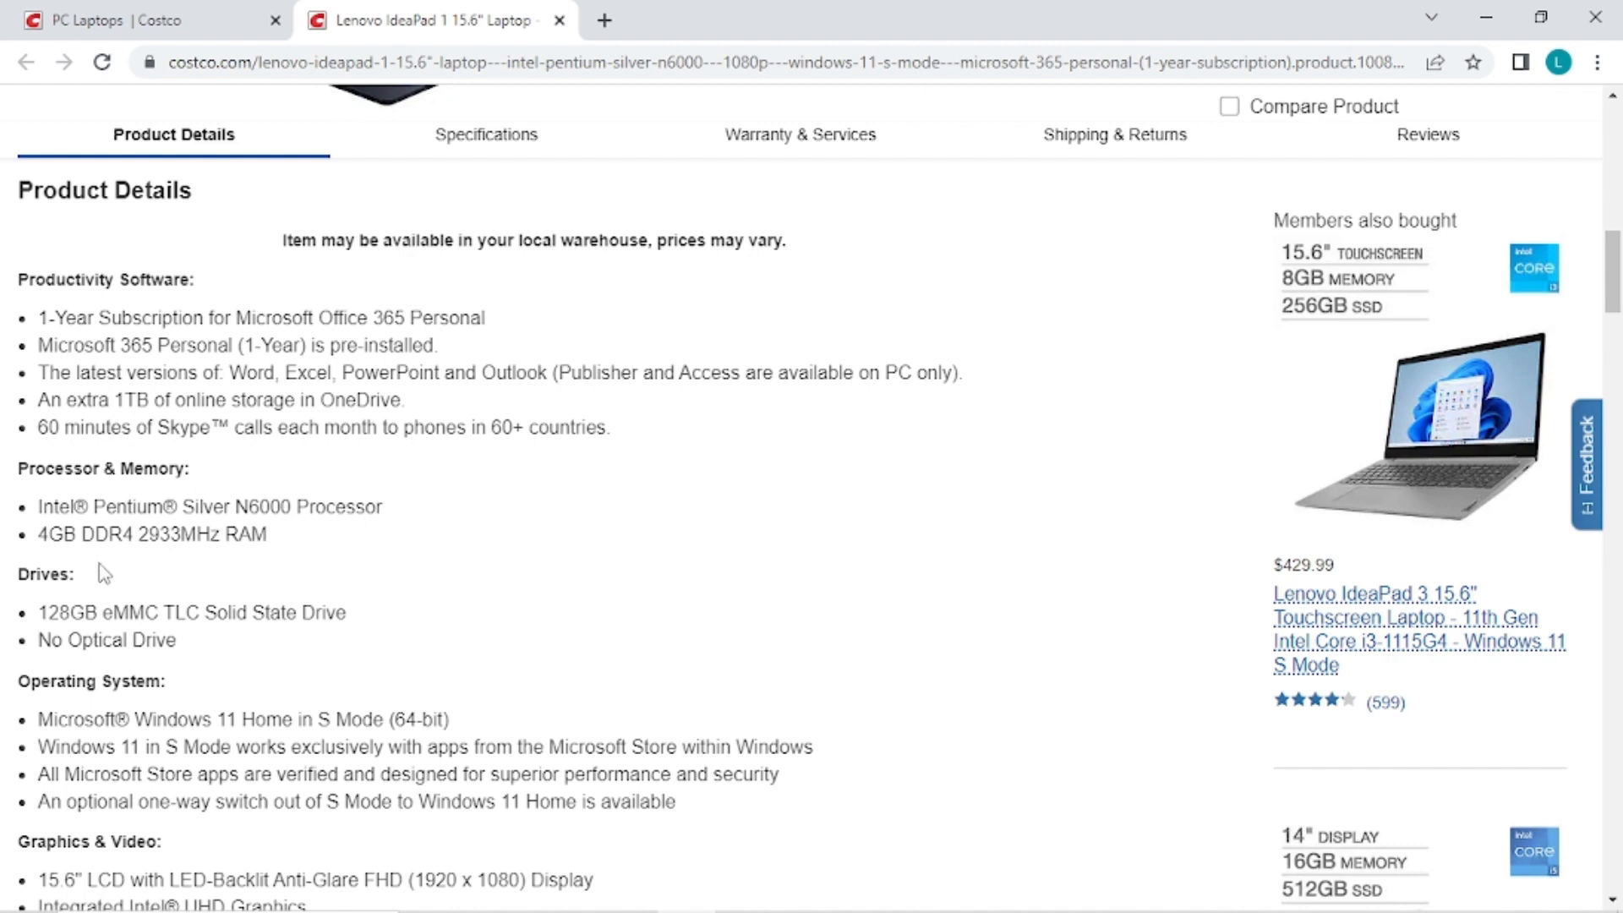
- Highlight the 4GB memory amount, then the word Pentium in the processor line
{"action": "double_click", "coordinate": [52, 535]}
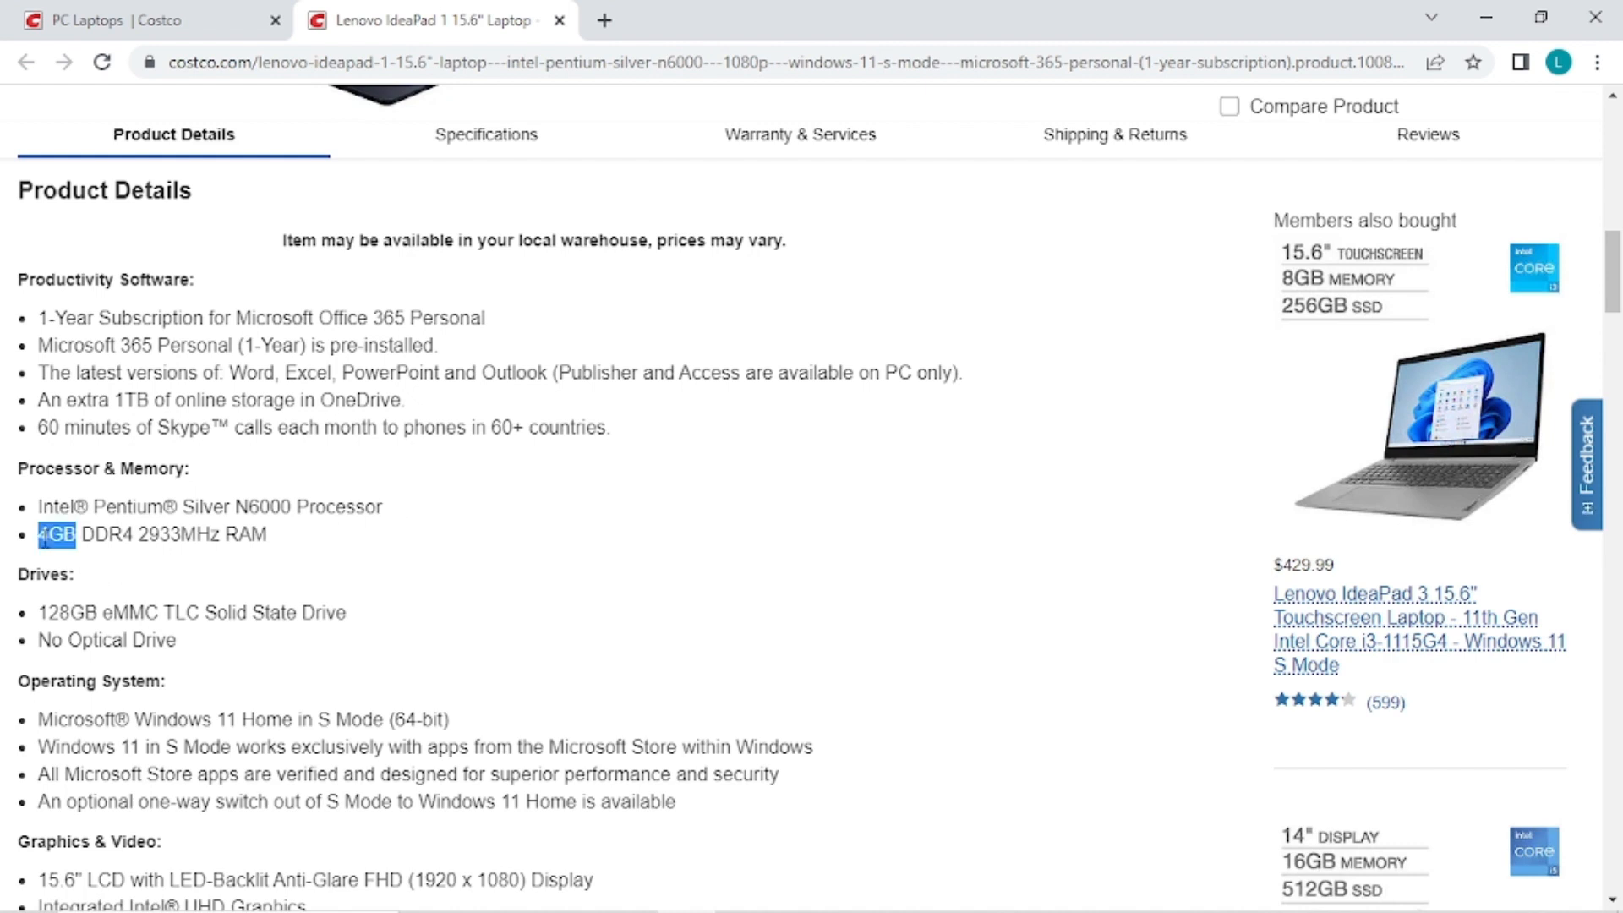
{"action": "left_click", "coordinate": [284, 541]}
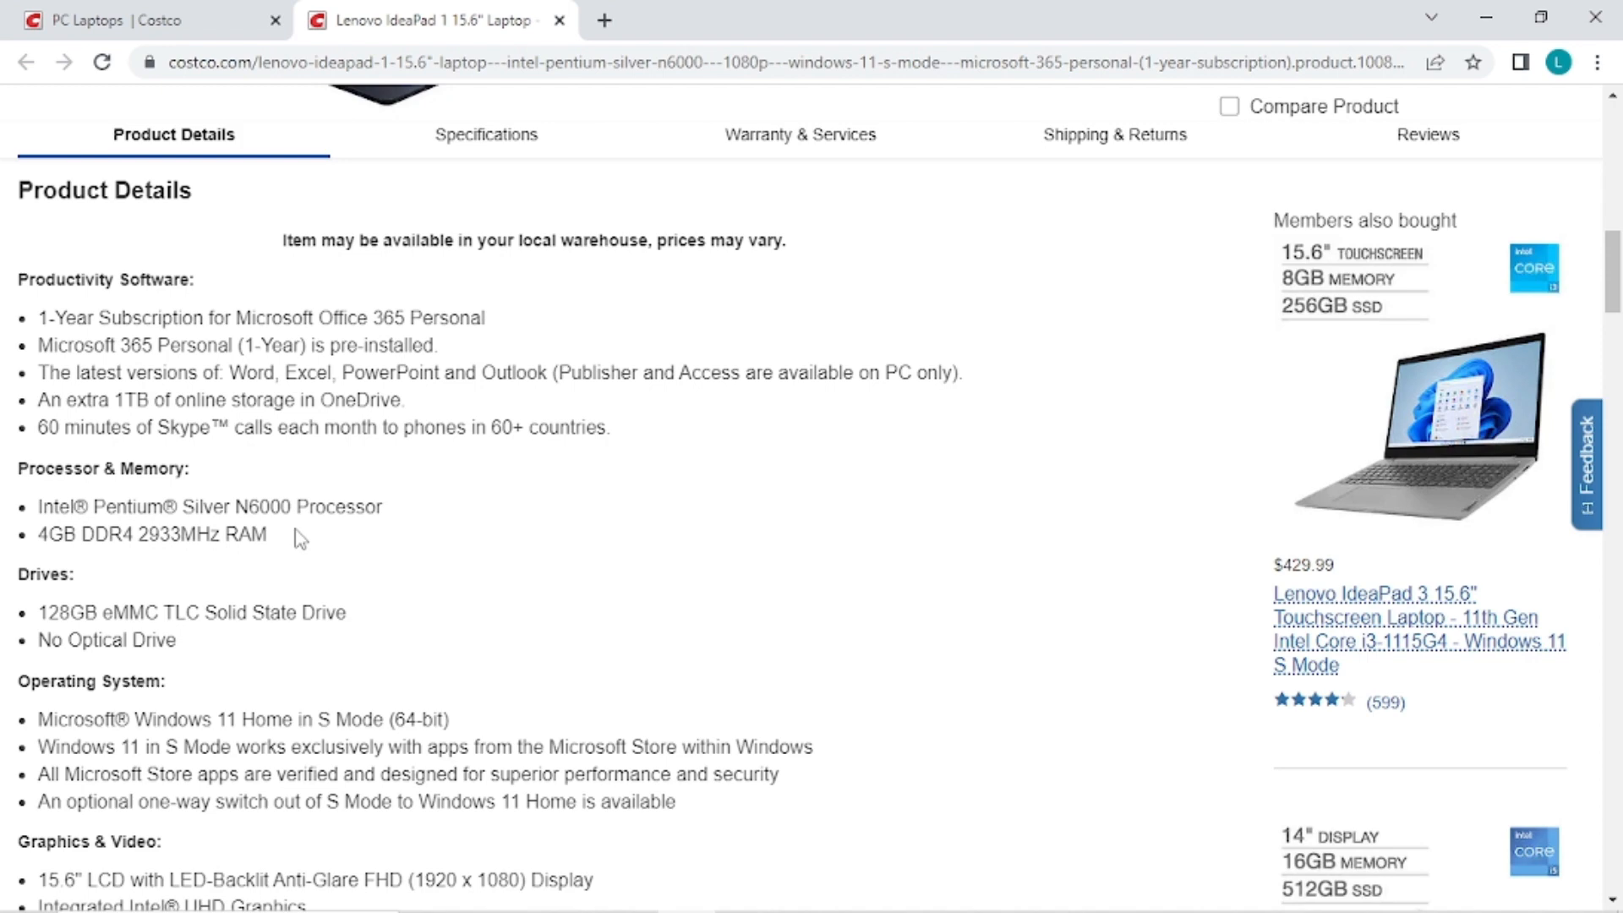
{"action": "double_click", "coordinate": [131, 506]}
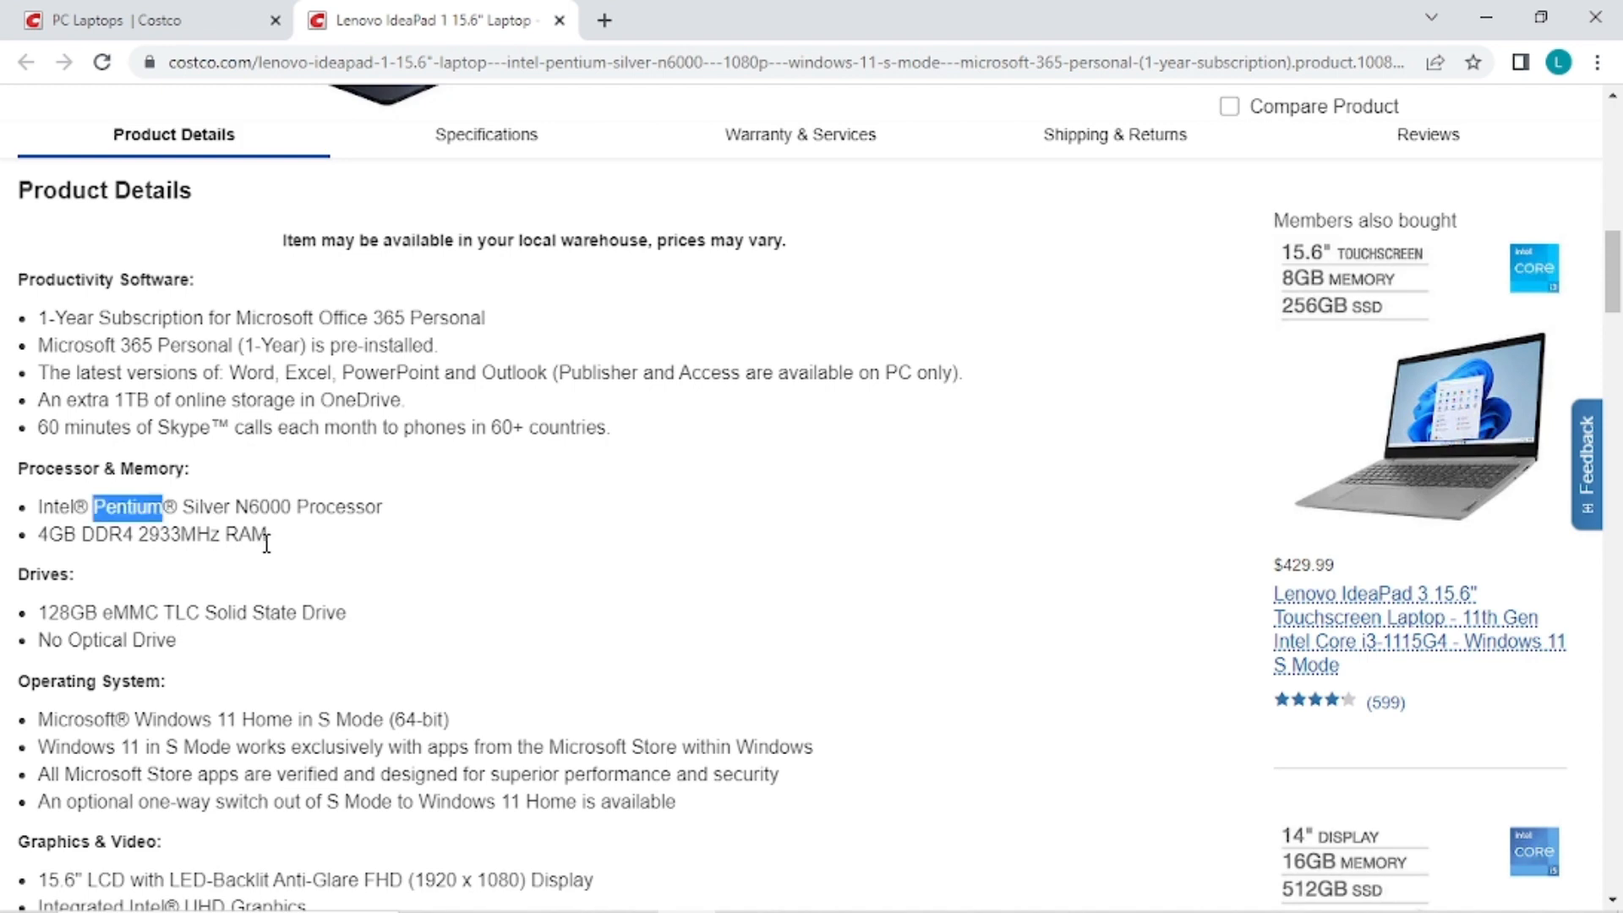
- Highlight eMMC and the full 128GB solid state drive line in the Drives entry
{"action": "scroll", "scroll_direction": "down", "scroll_amount": 3}
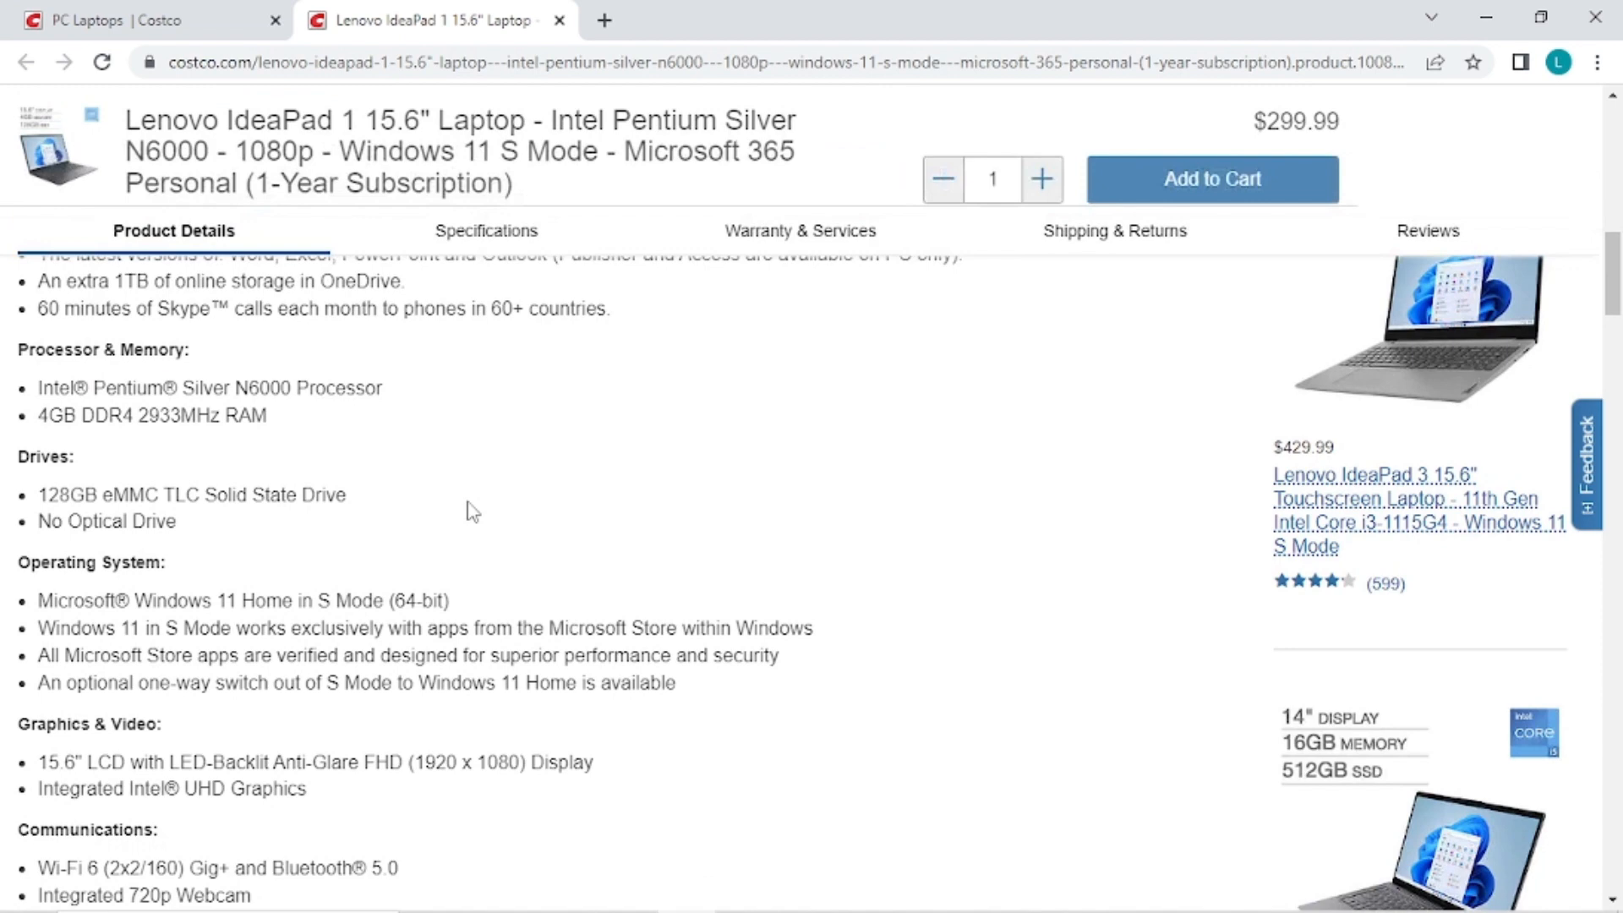
{"action": "double_click", "coordinate": [67, 495]}
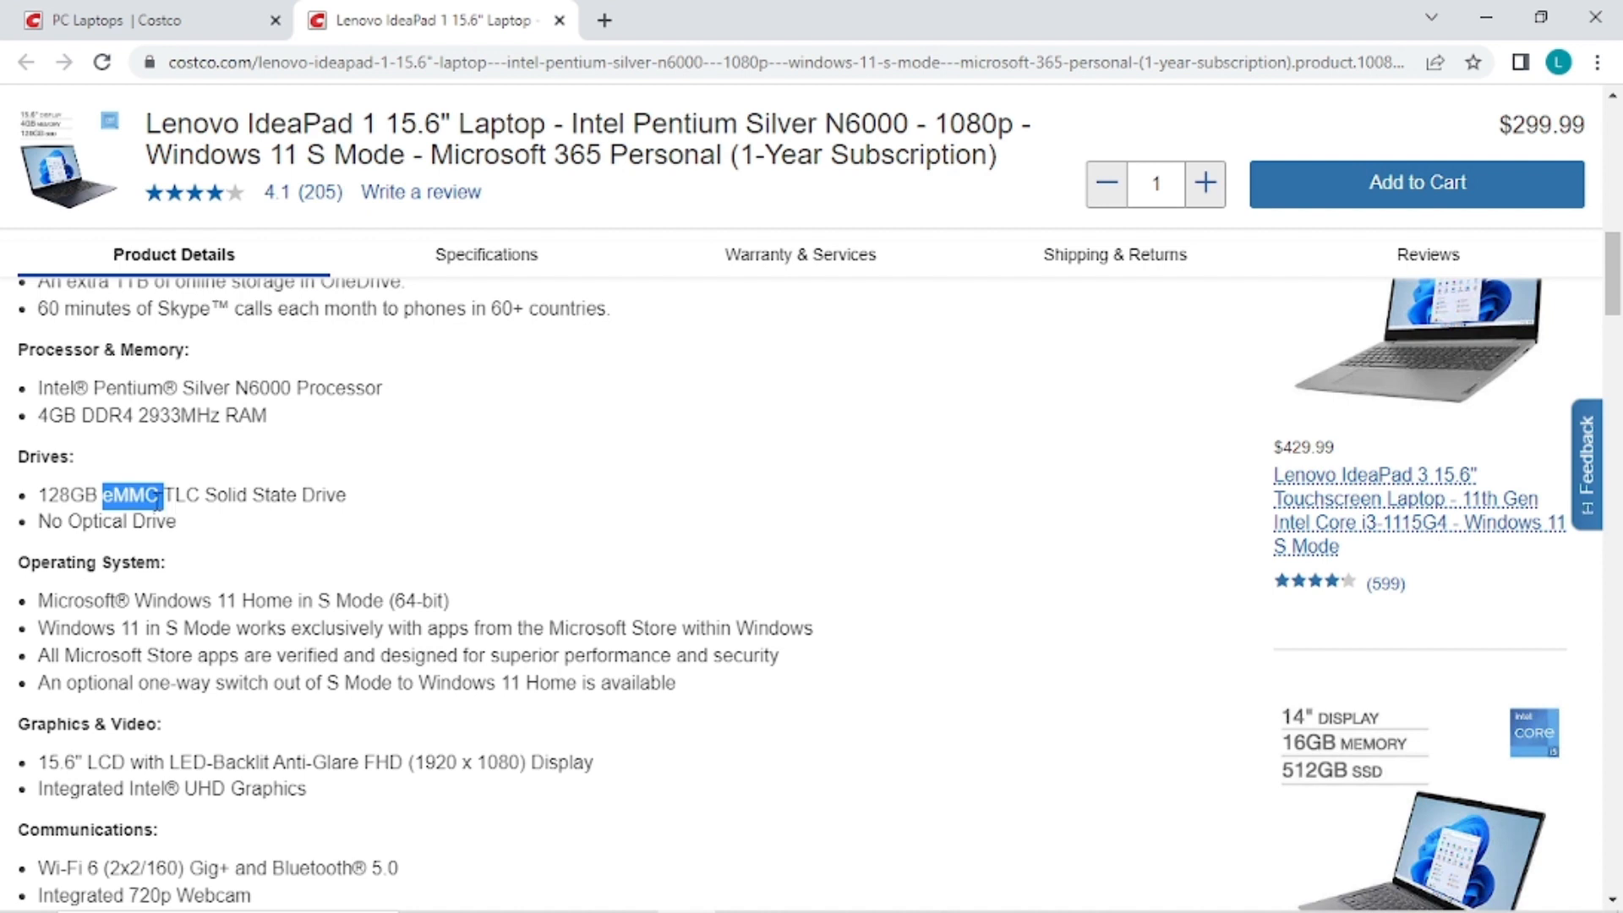
{"action": "left_click", "coordinate": [357, 536]}
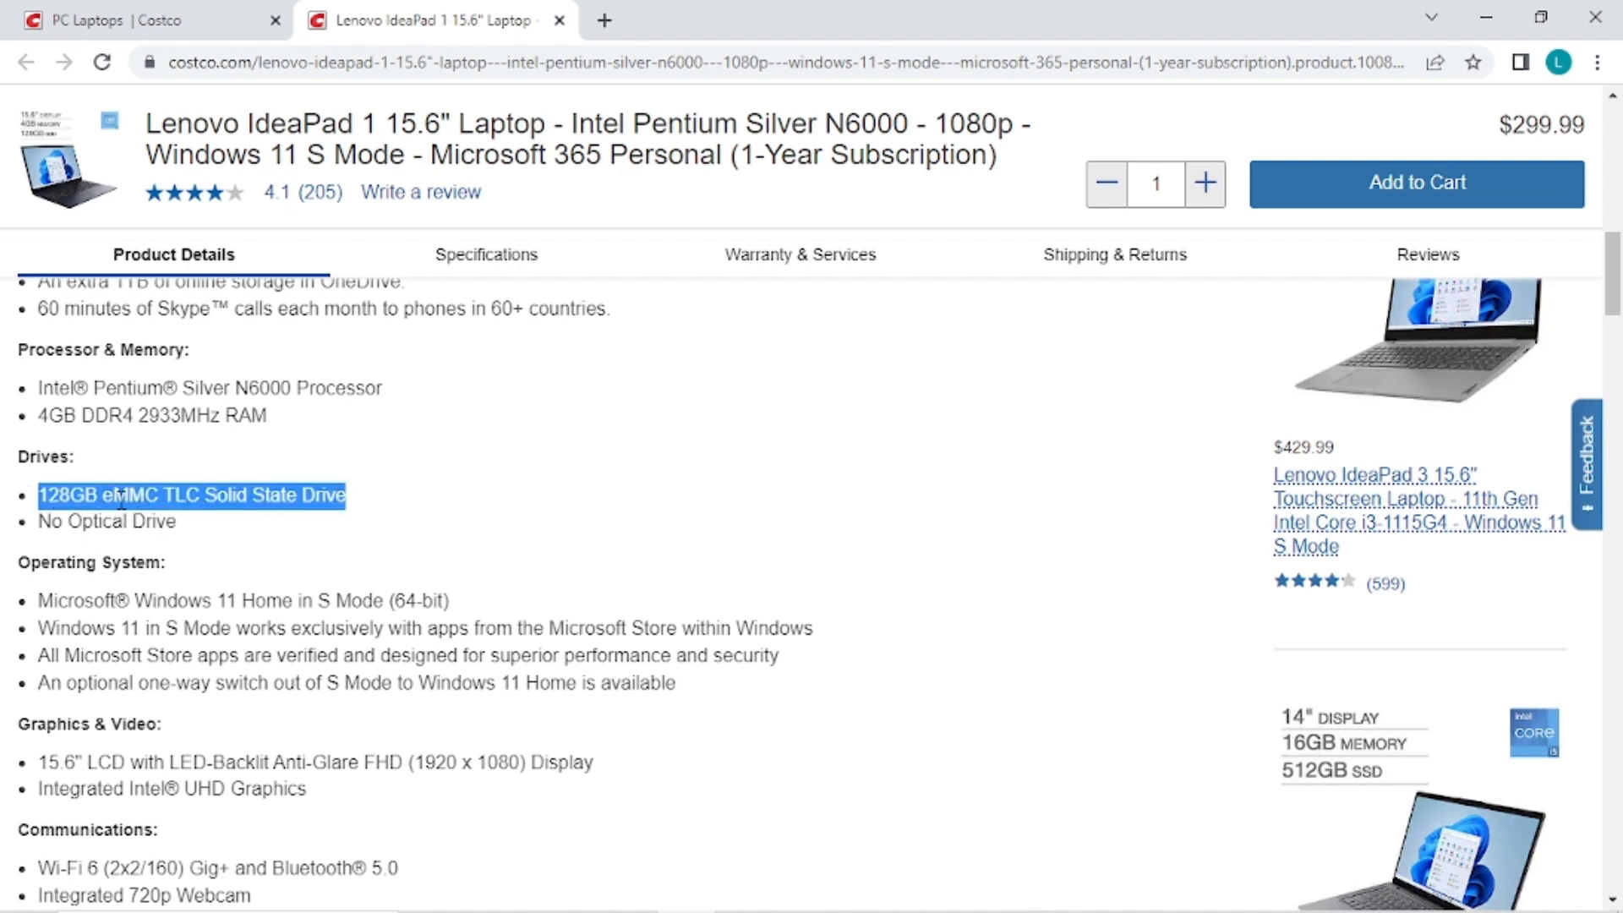
{"action": "double_click", "coordinate": [130, 496]}
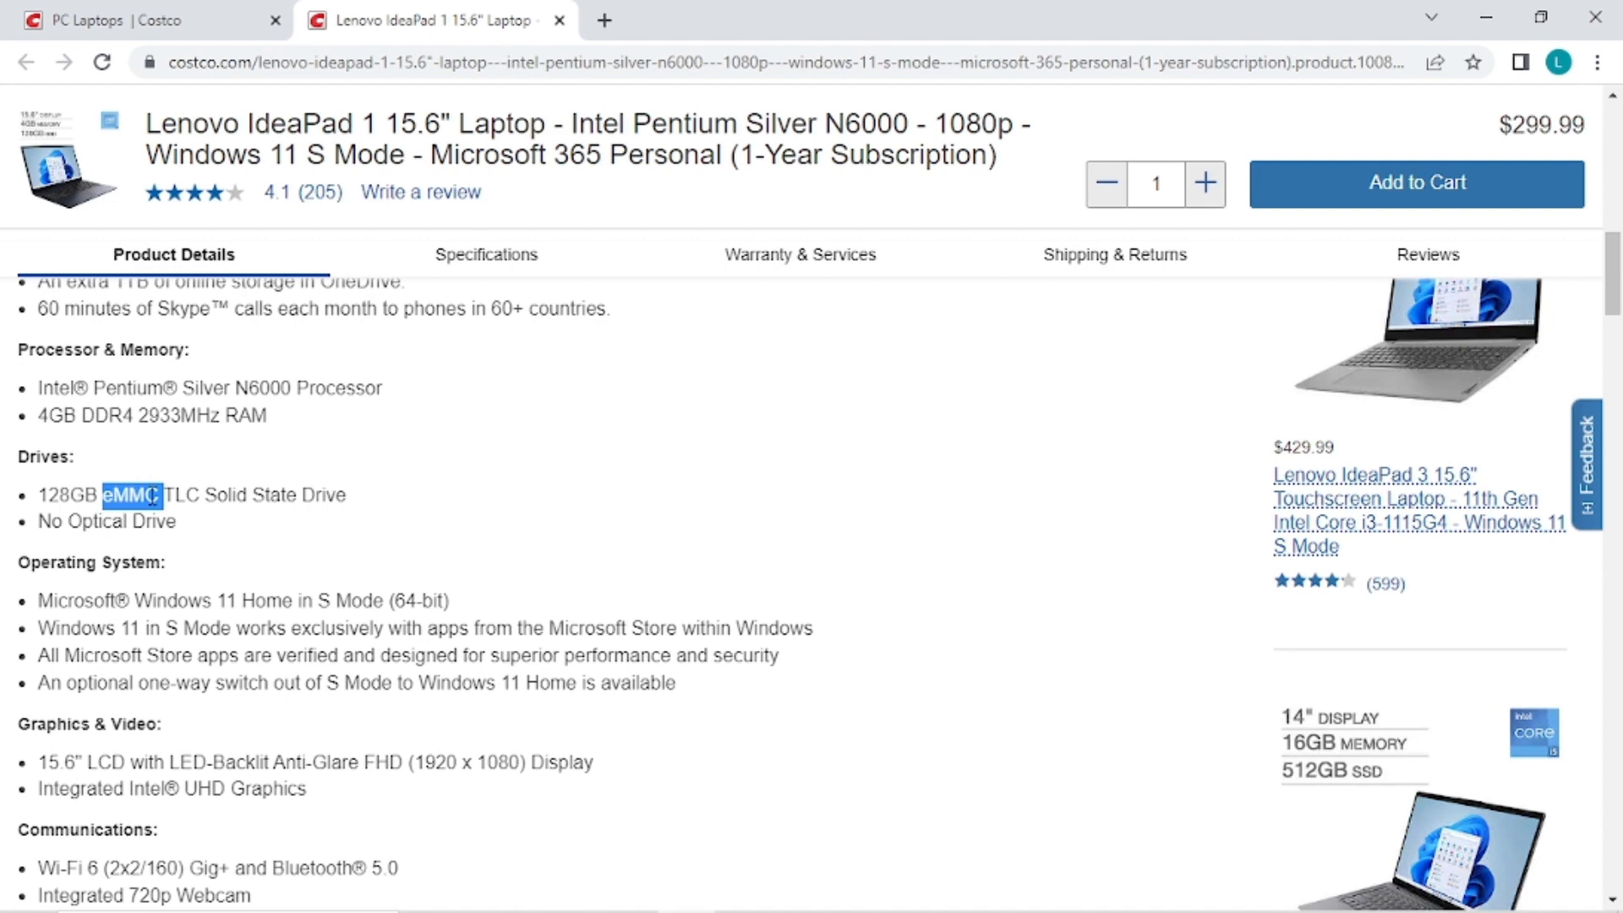
{"action": "mouse_move", "coordinate": [358, 505]}
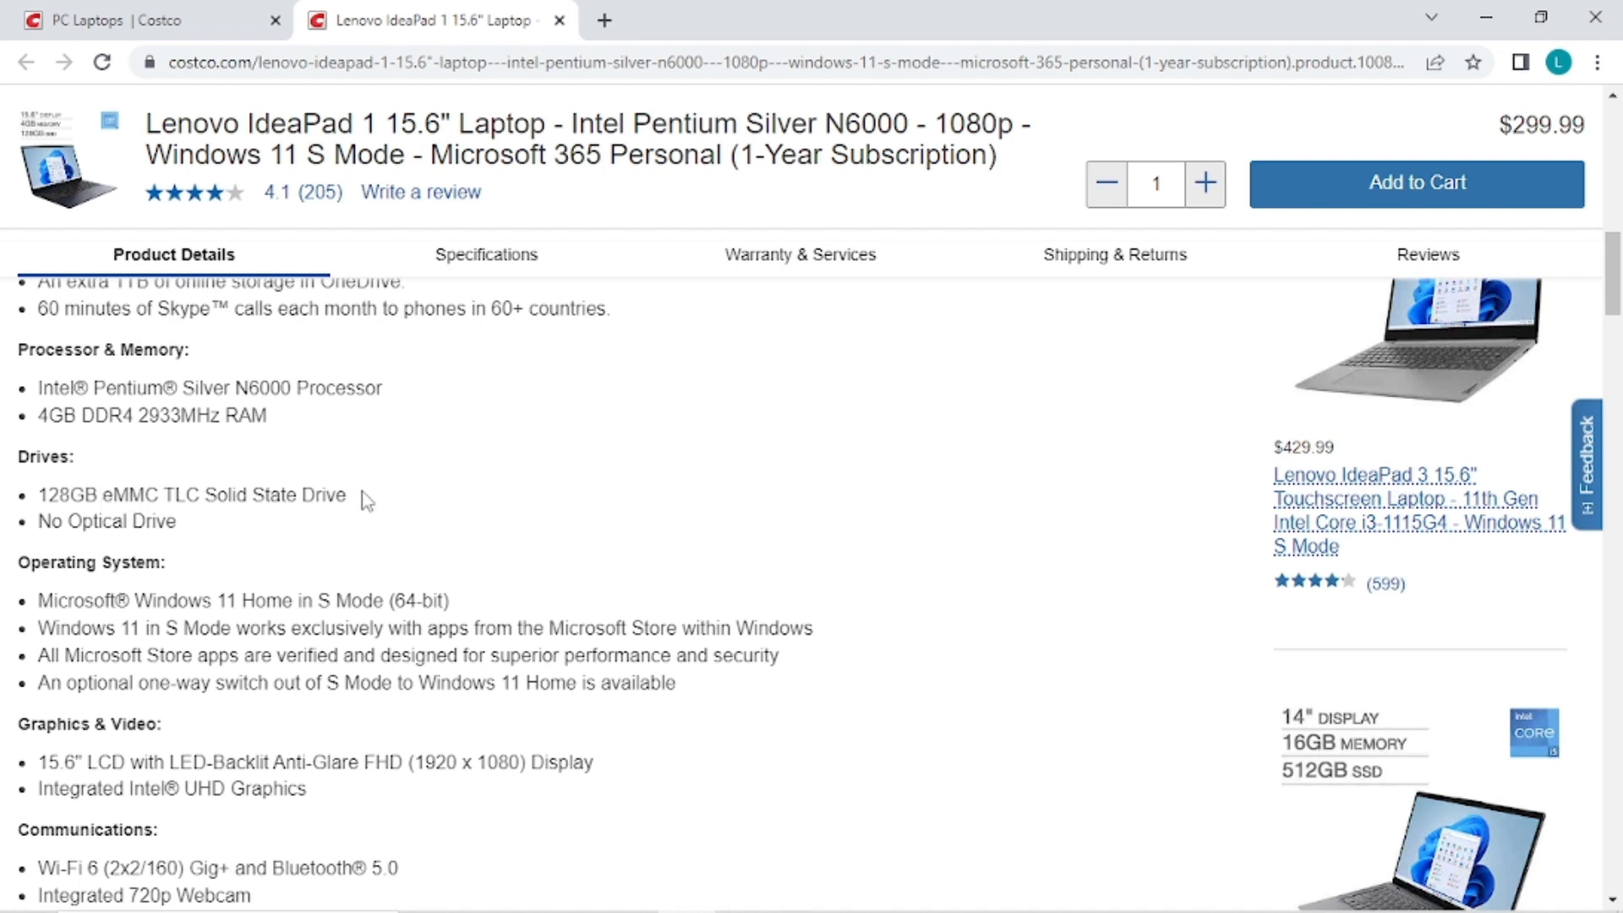
{"action": "mouse_move", "coordinate": [161, 496]}
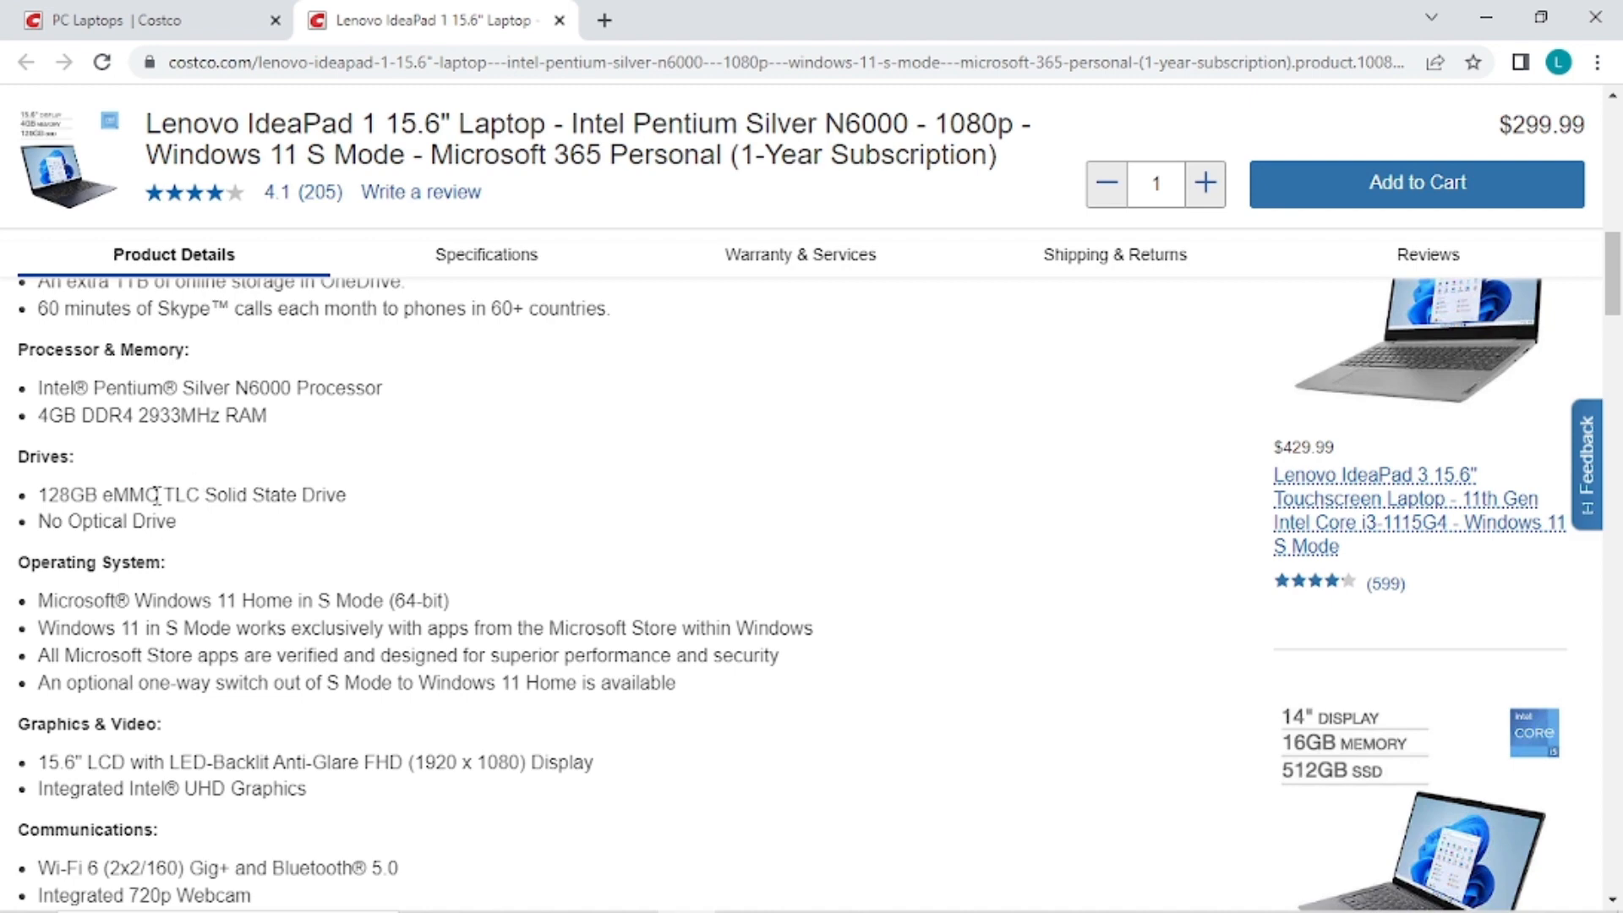
{"action": "mouse_move", "coordinate": [365, 500]}
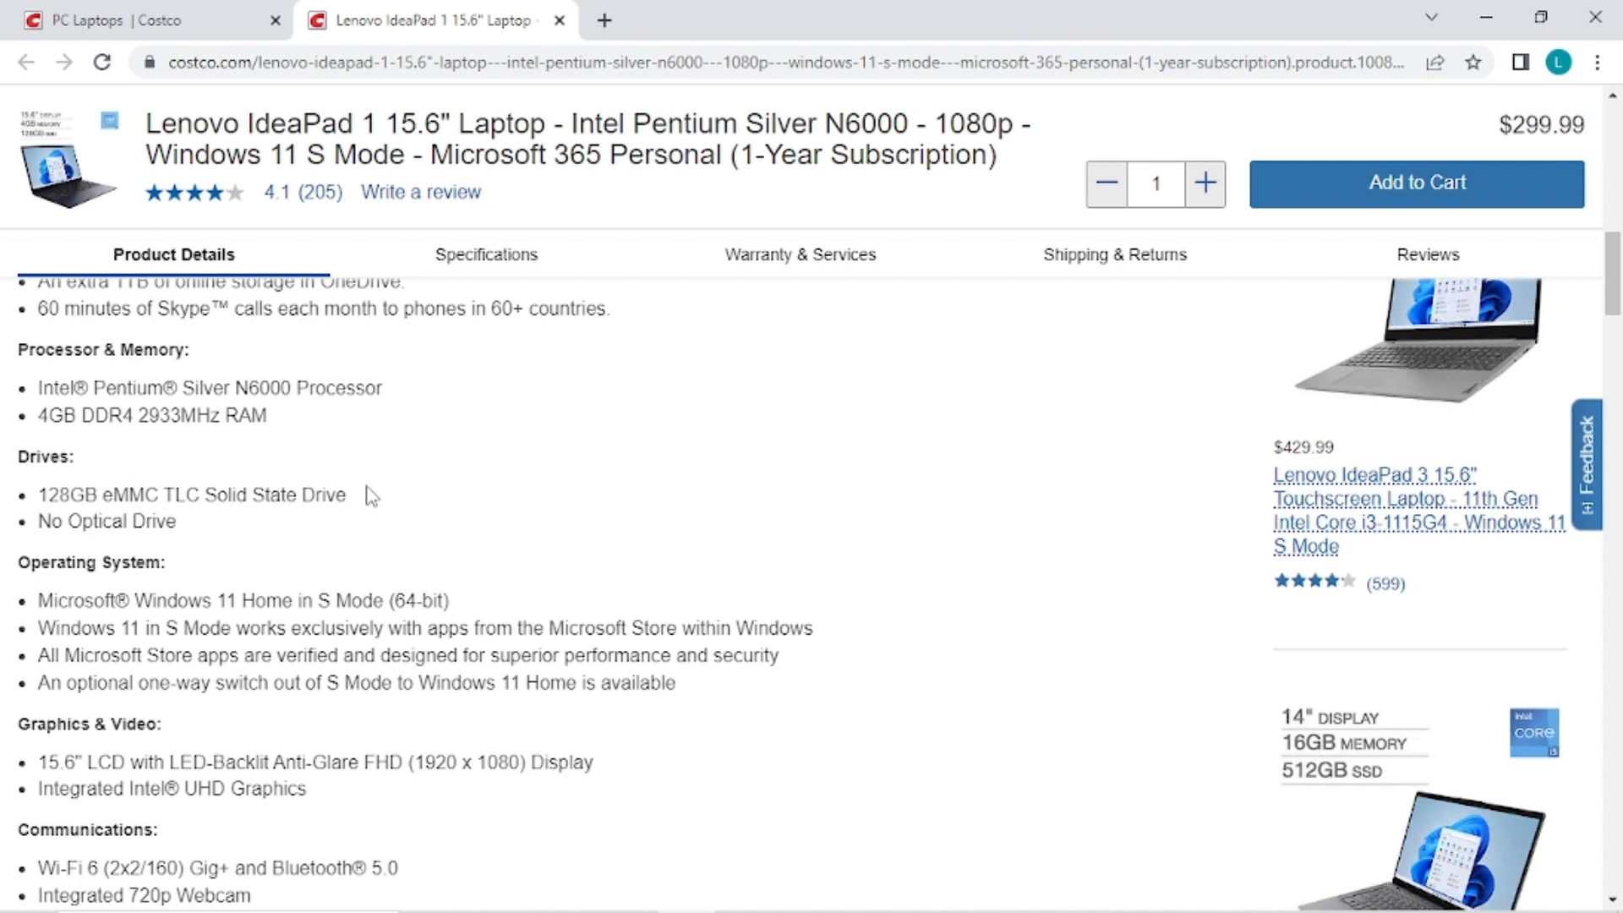
{"action": "mouse_move", "coordinate": [499, 442]}
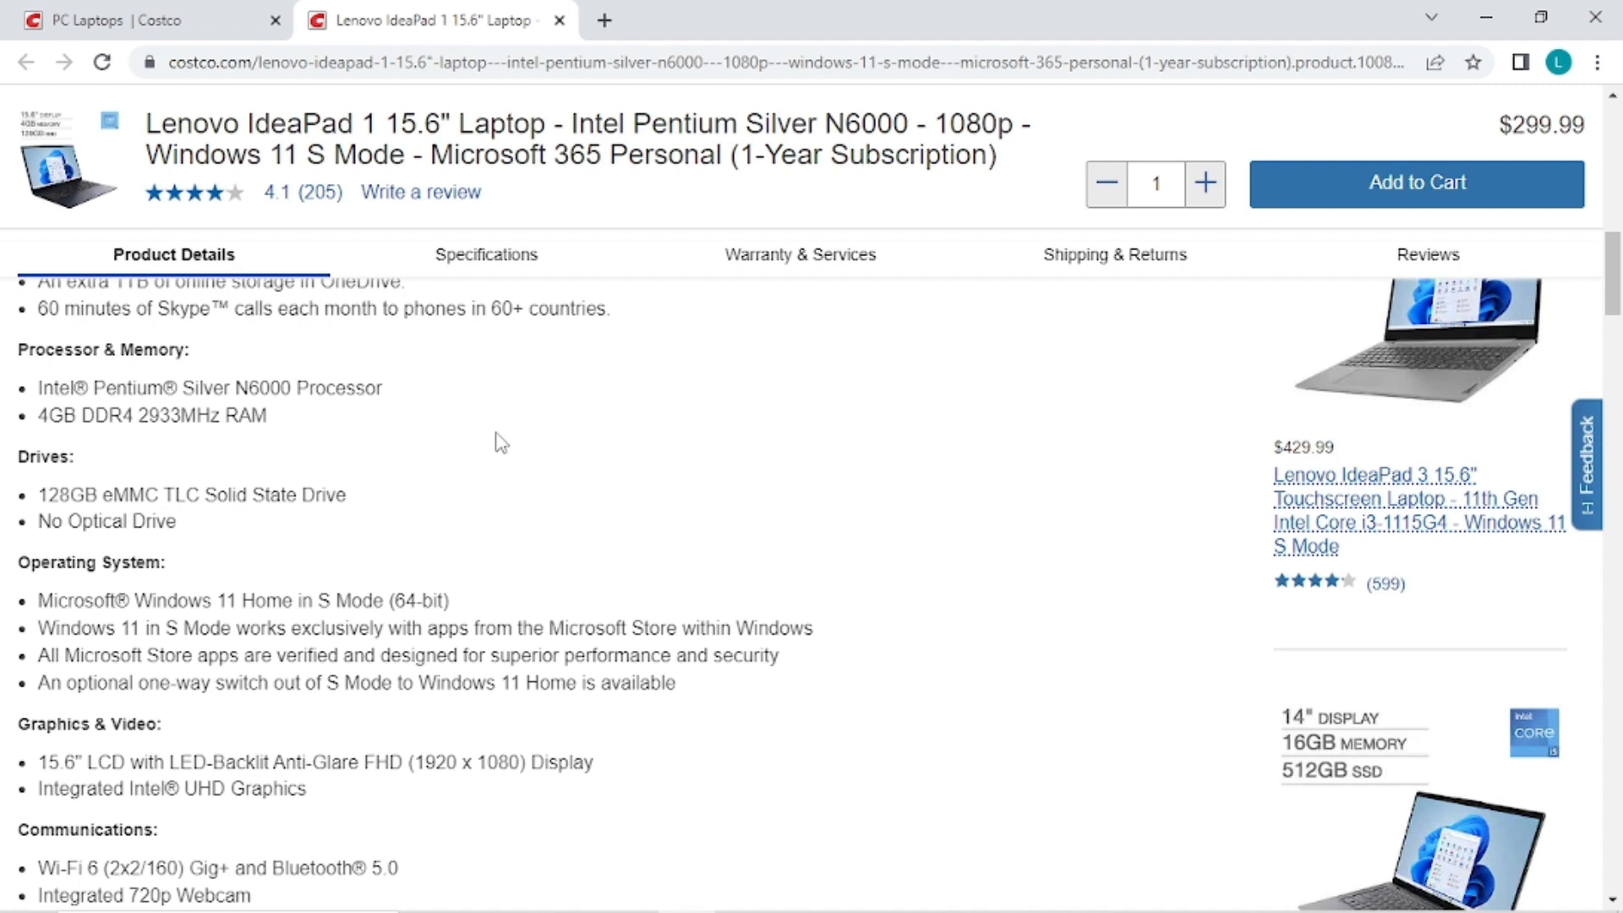
- Highlight 'Windows 11 Home in S Mode' in the Operating System entry, then deselect
{"action": "scroll", "scroll_direction": "down", "scroll_amount": 3}
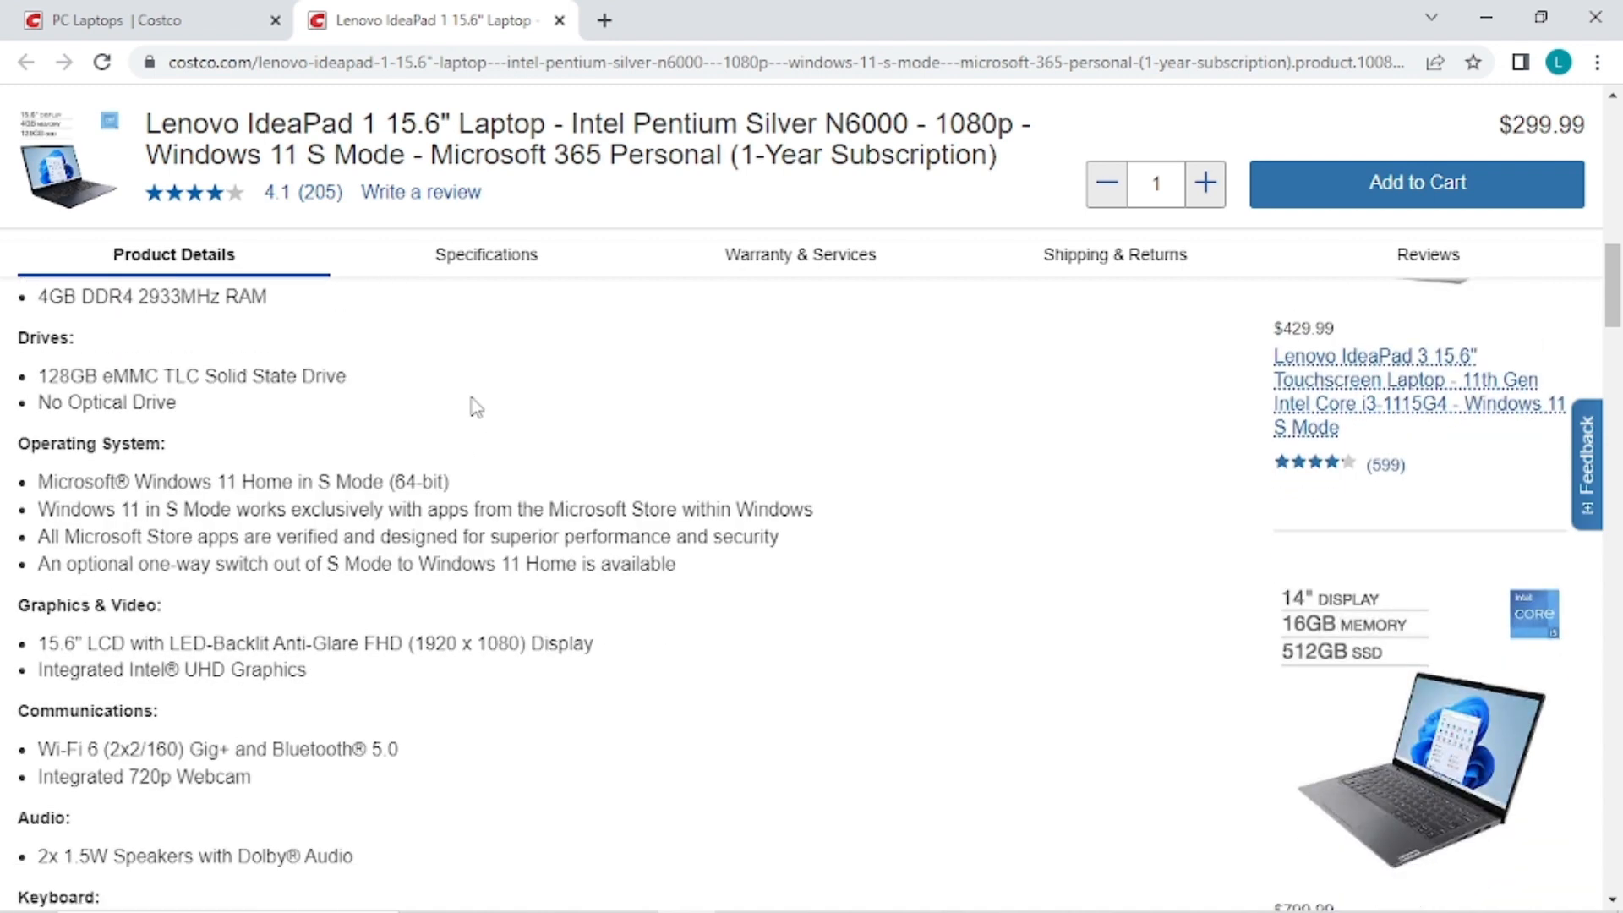
{"action": "double_click", "coordinate": [179, 482]}
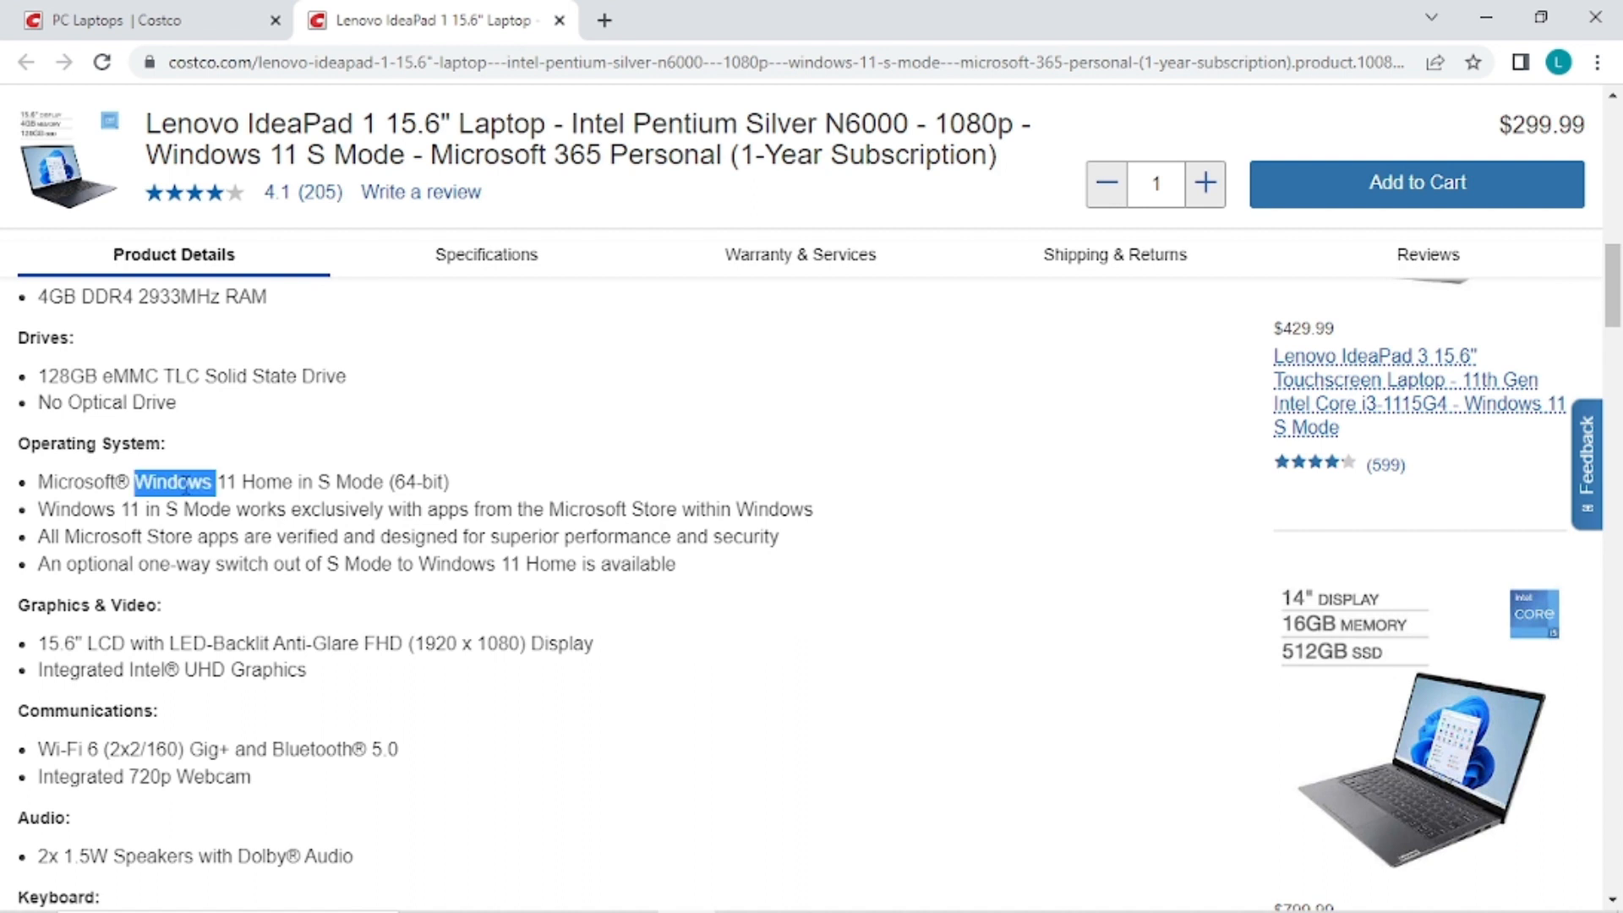
{"action": "left_click_drag", "start_coordinate": [135, 482], "coordinate": [382, 482]}
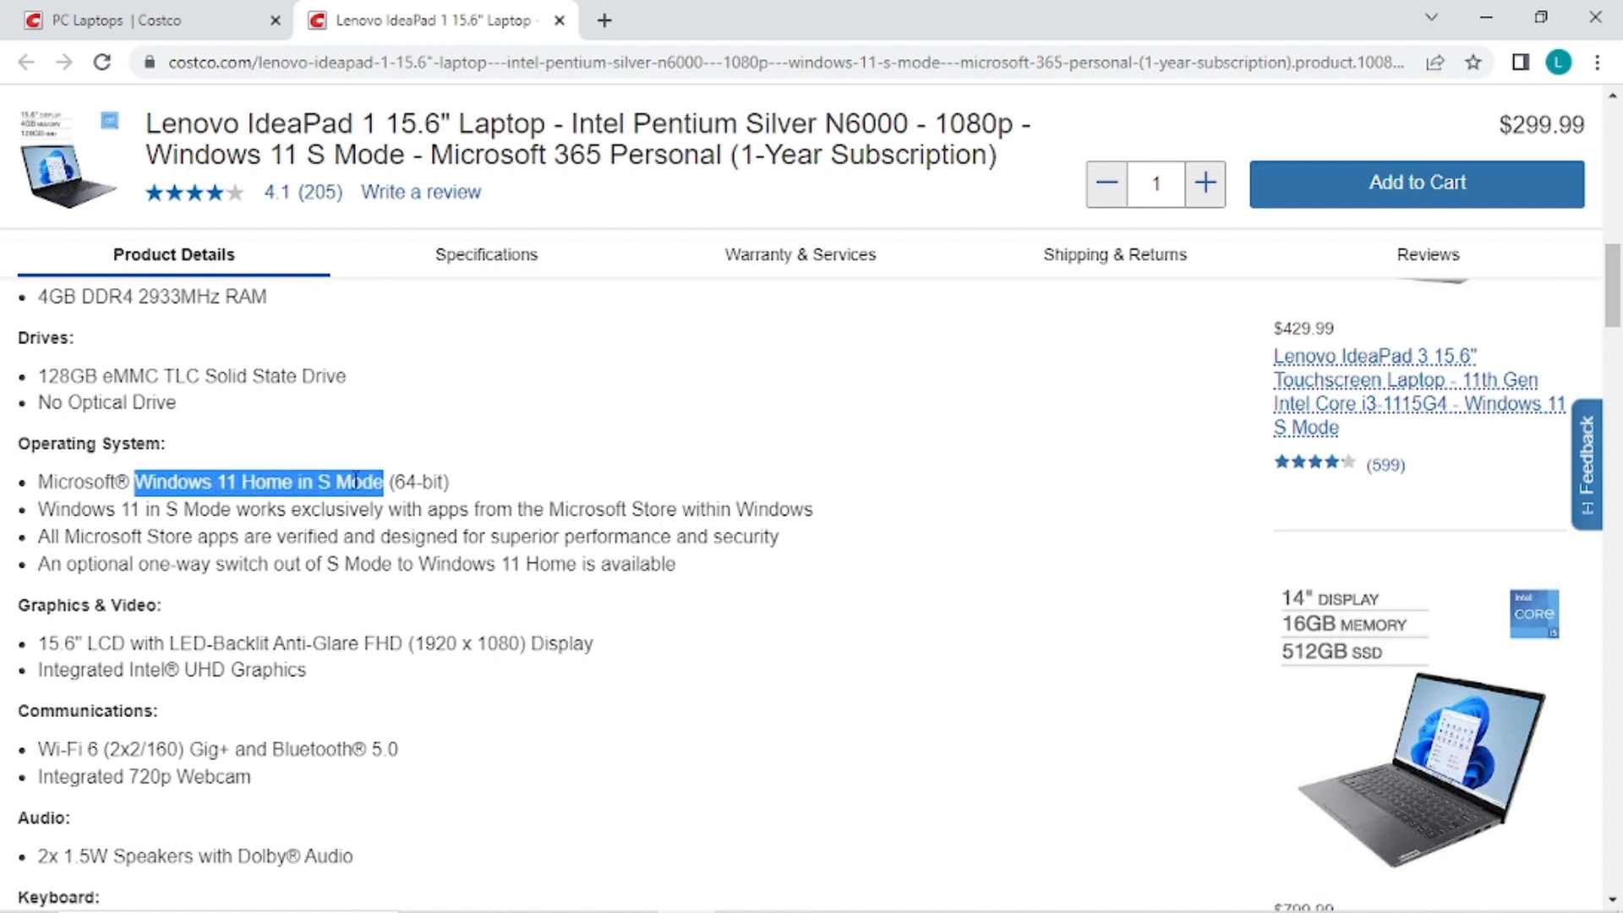
{"action": "mouse_move", "coordinate": [468, 471]}
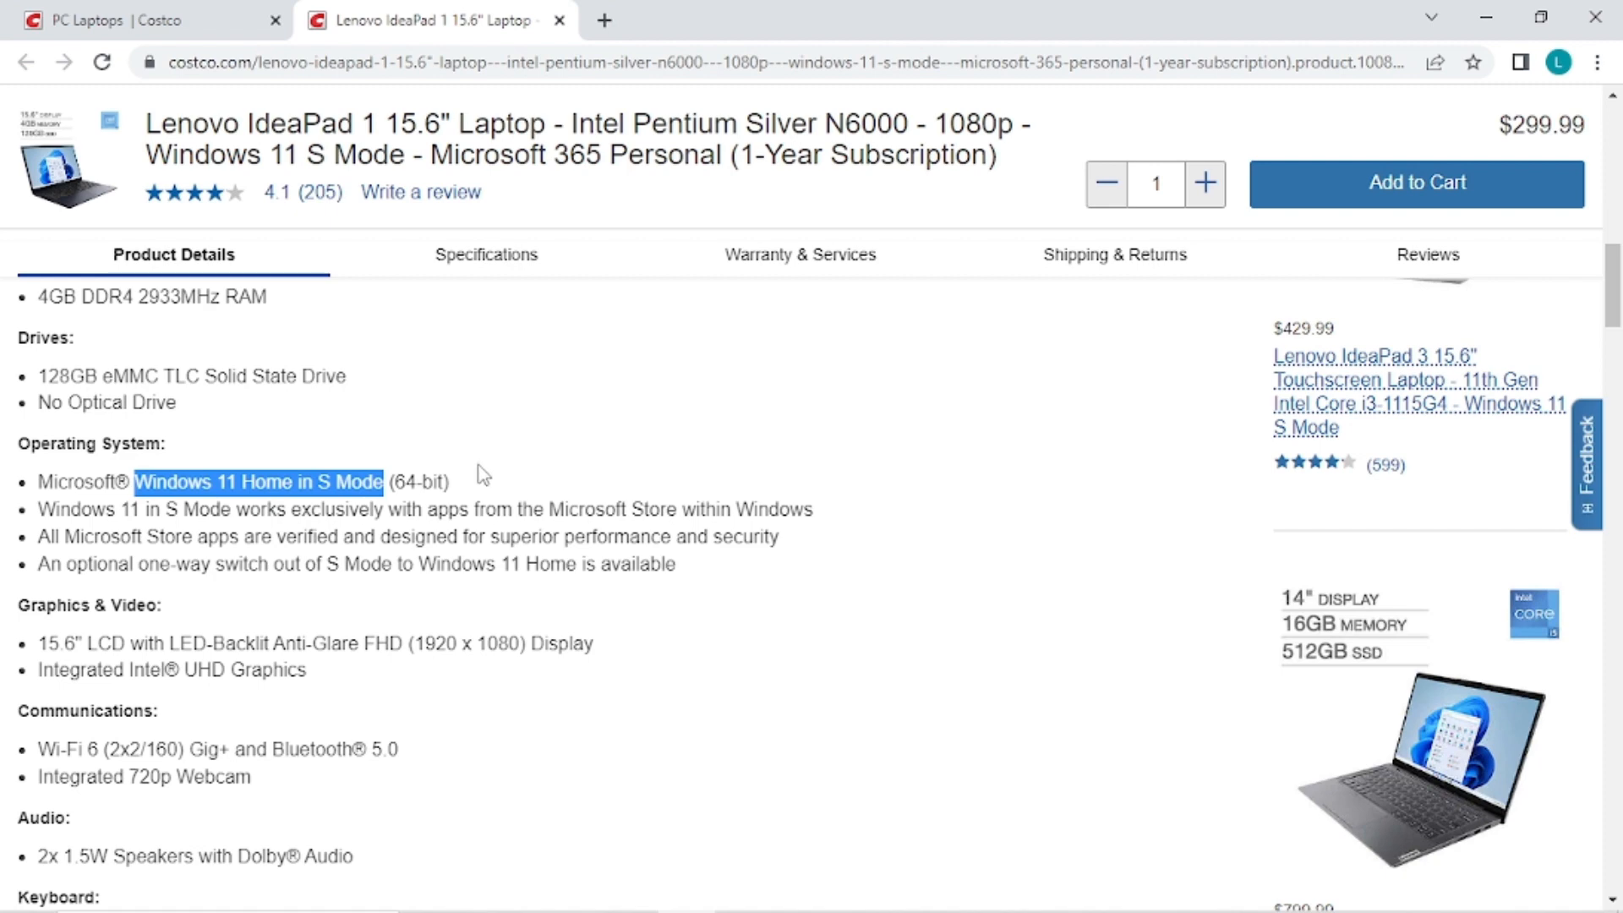
{"action": "left_click", "coordinate": [501, 453]}
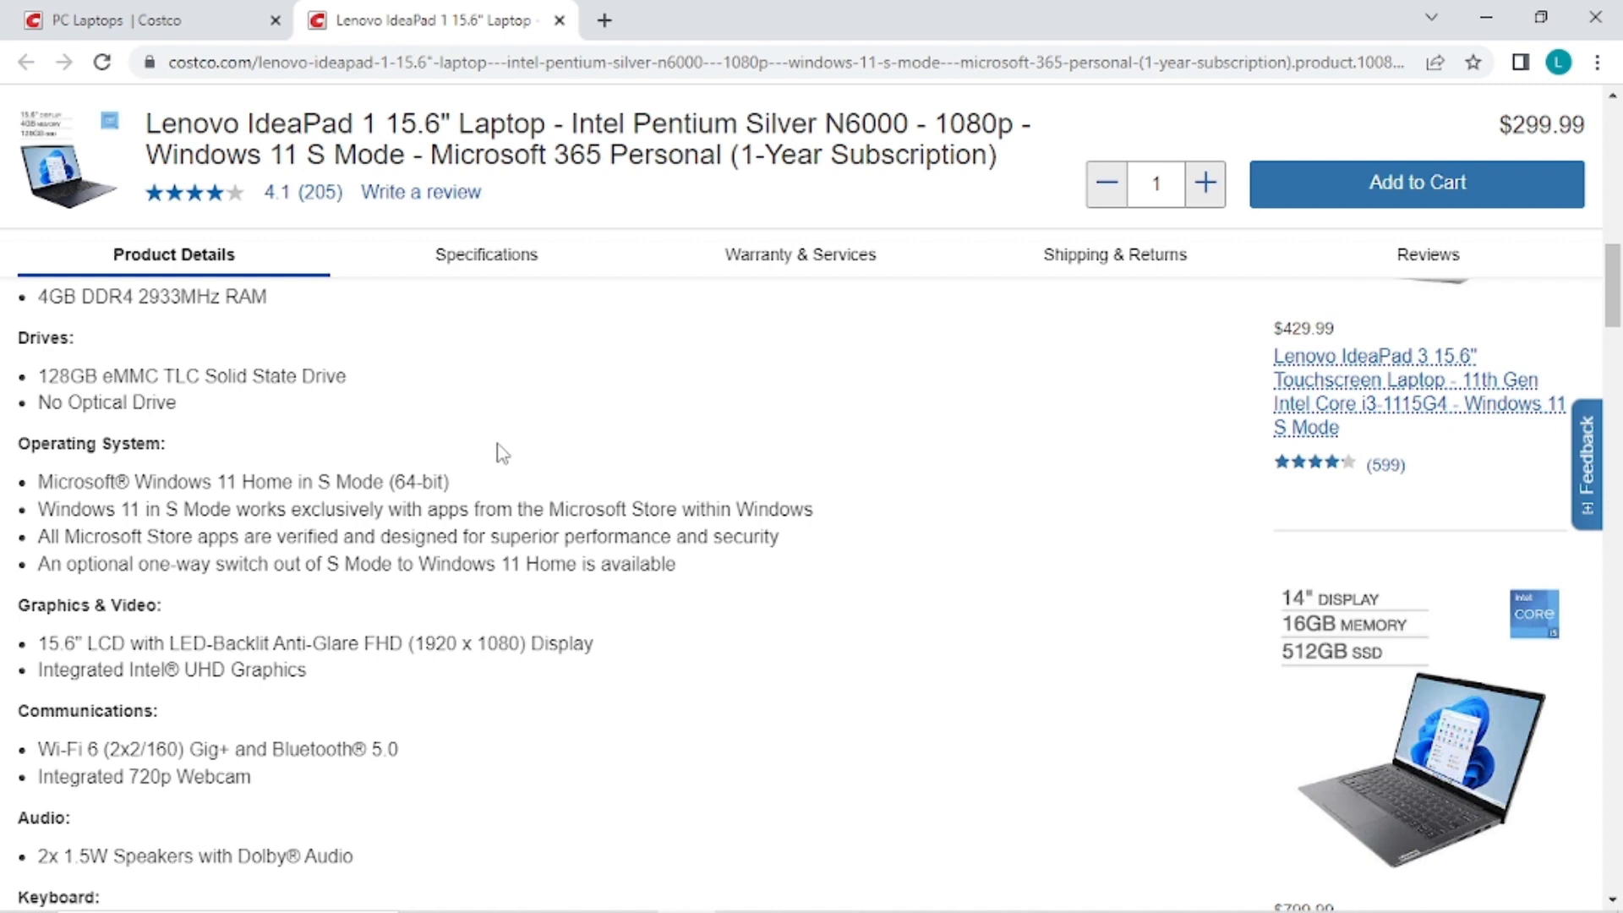
- Scroll to Graphics & Video and highlight the 15.6 screen size and FHD resolution
{"action": "scroll", "scroll_direction": "down", "scroll_amount": 3}
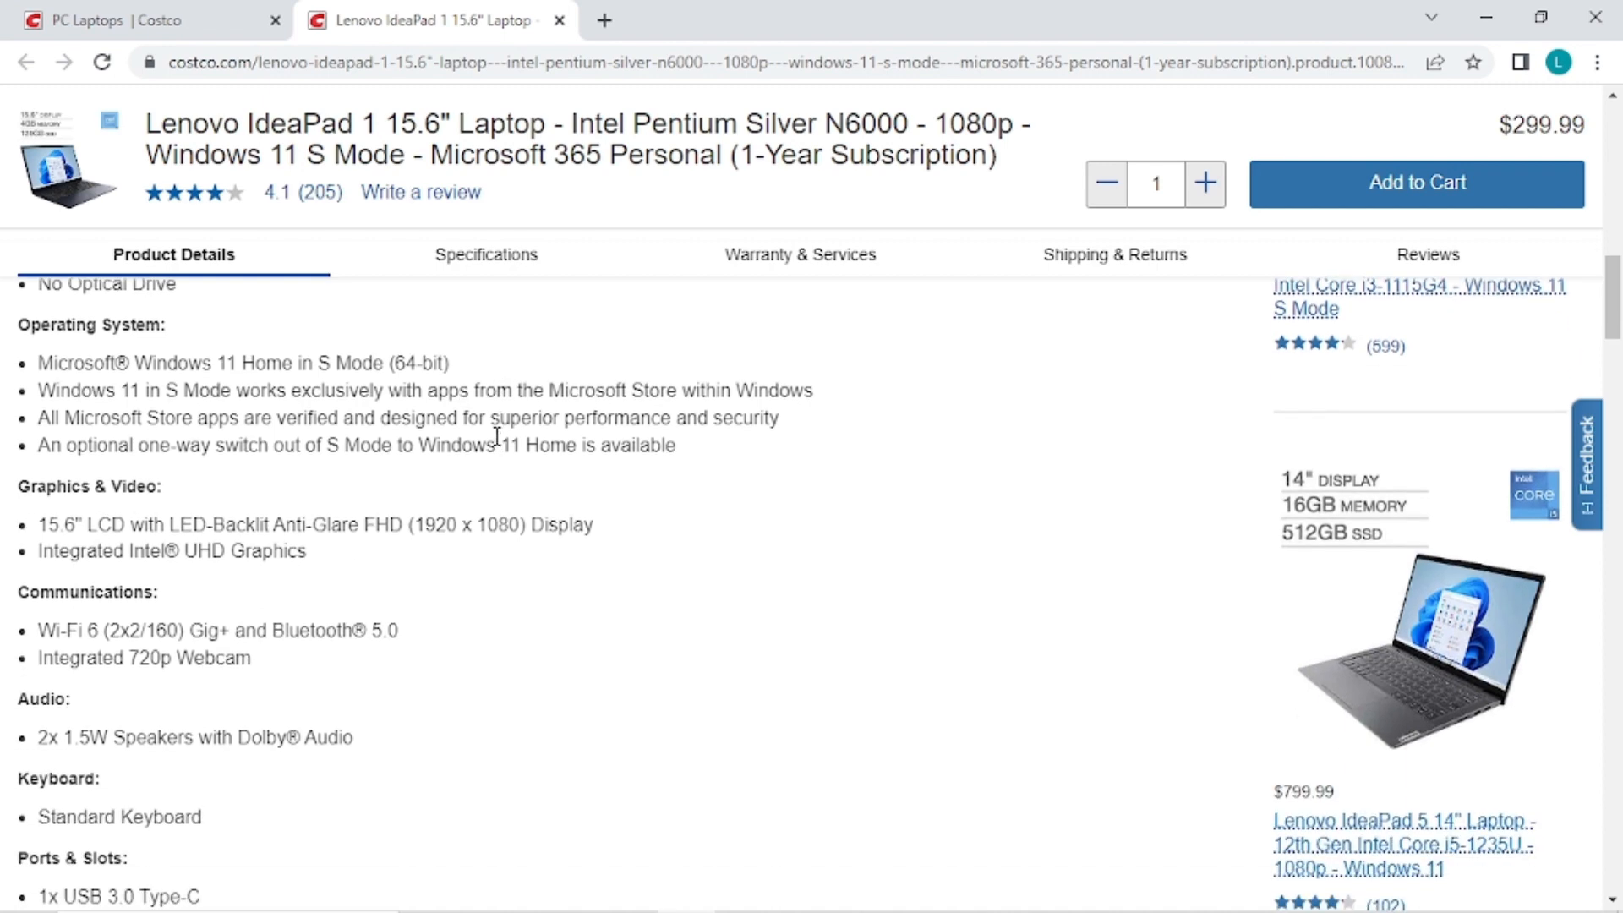
{"action": "scroll", "scroll_direction": "down", "scroll_amount": 3}
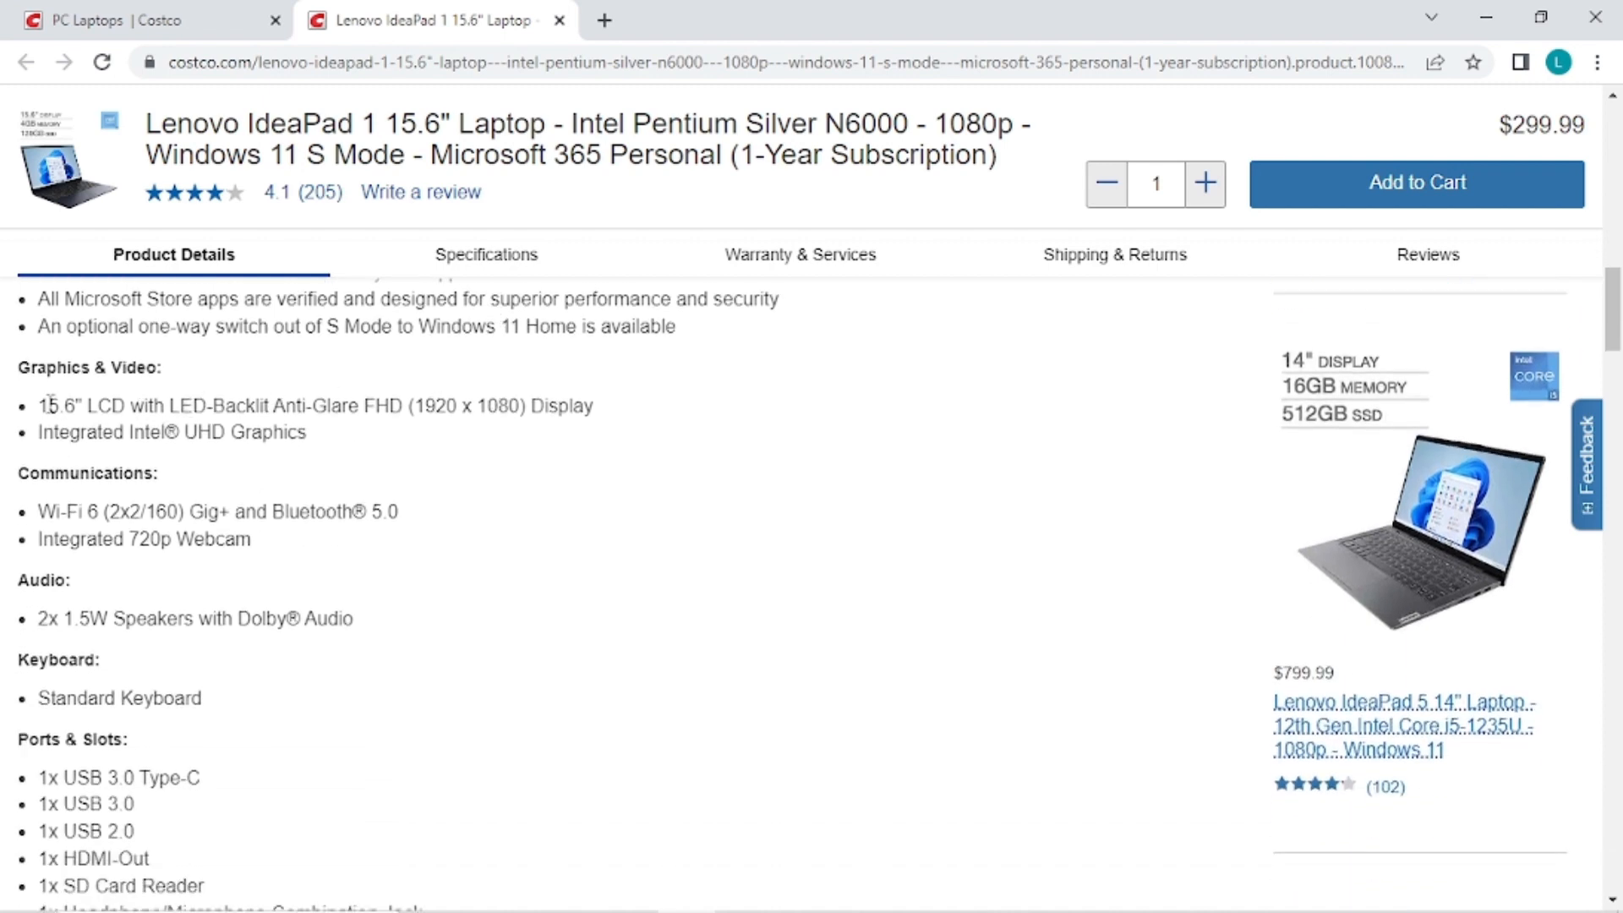
{"action": "double_click", "coordinate": [53, 406]}
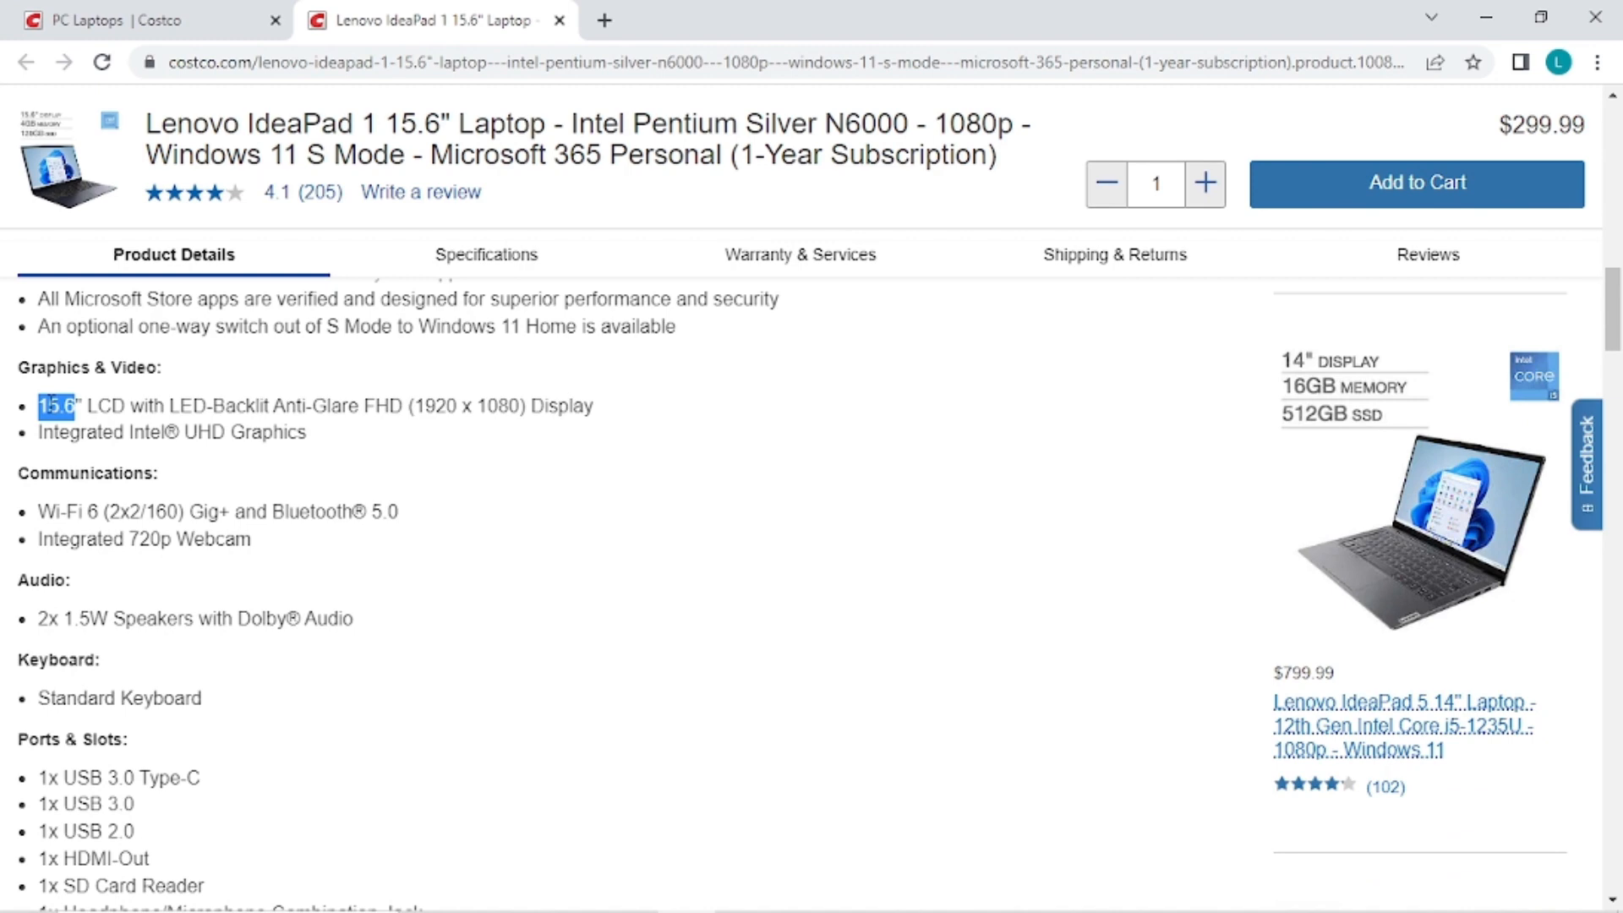
{"action": "mouse_move", "coordinate": [112, 413]}
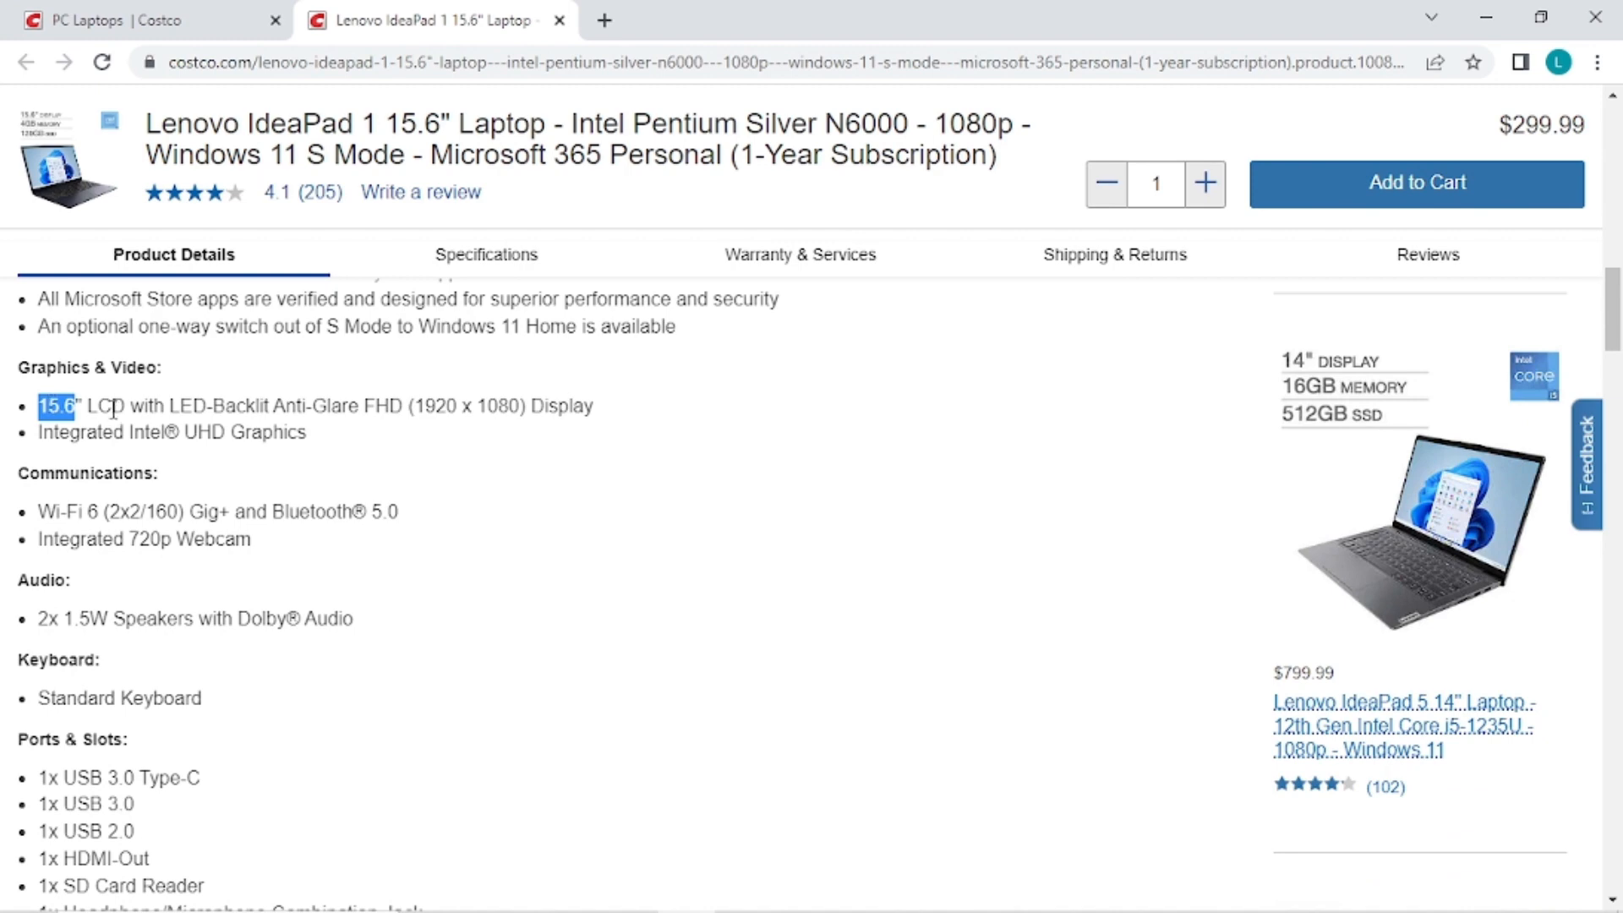
{"action": "mouse_move", "coordinate": [375, 406]}
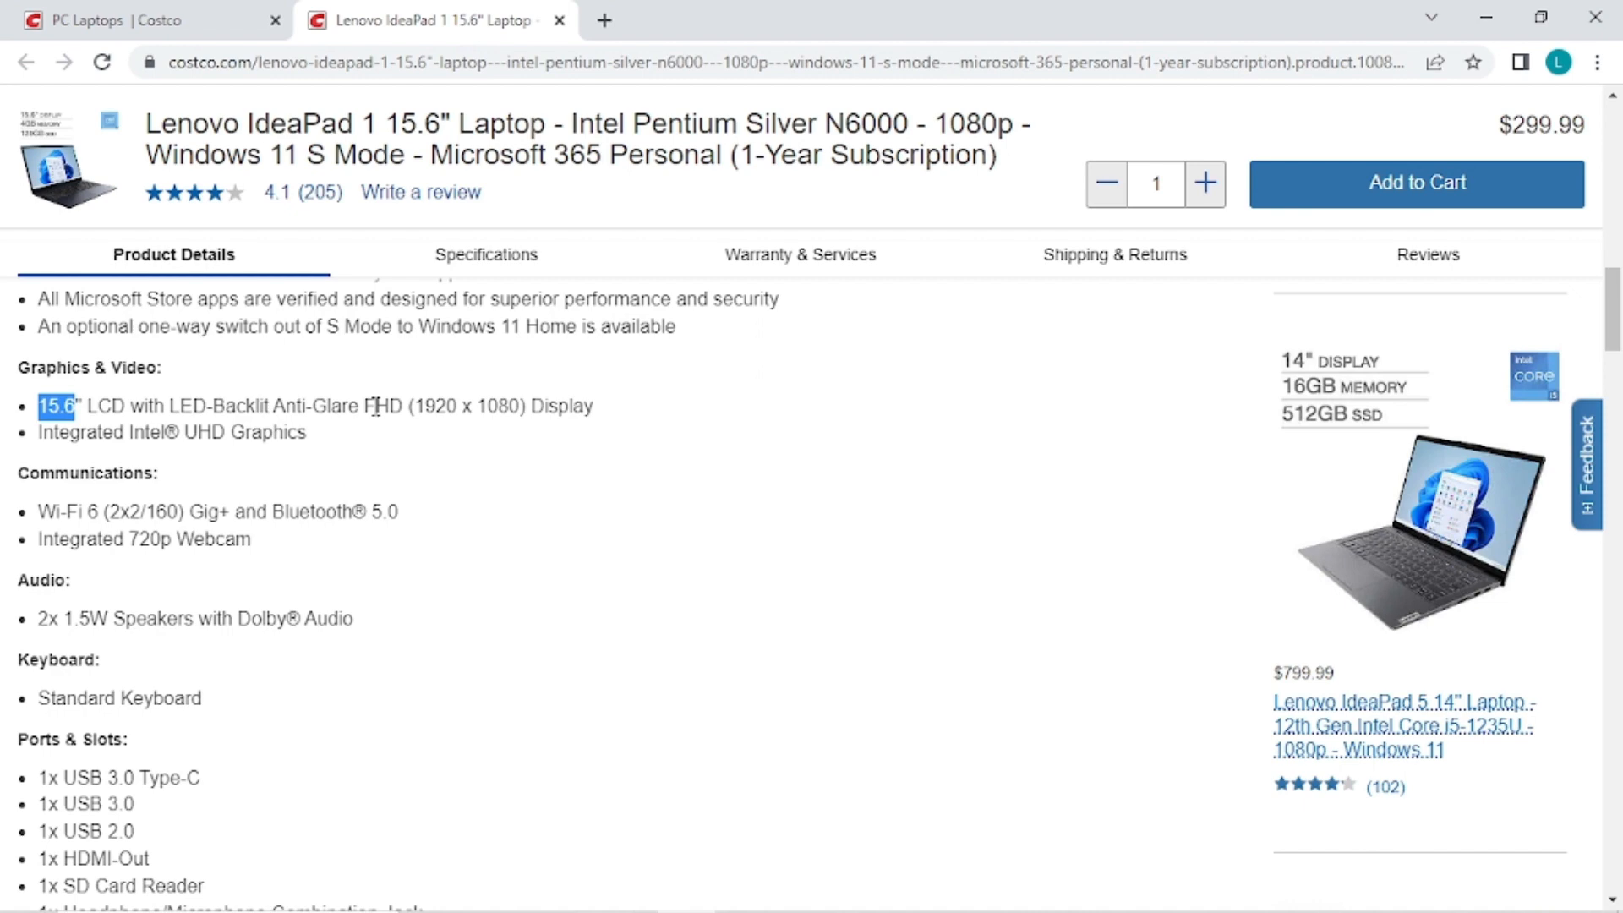
{"action": "double_click", "coordinate": [386, 406]}
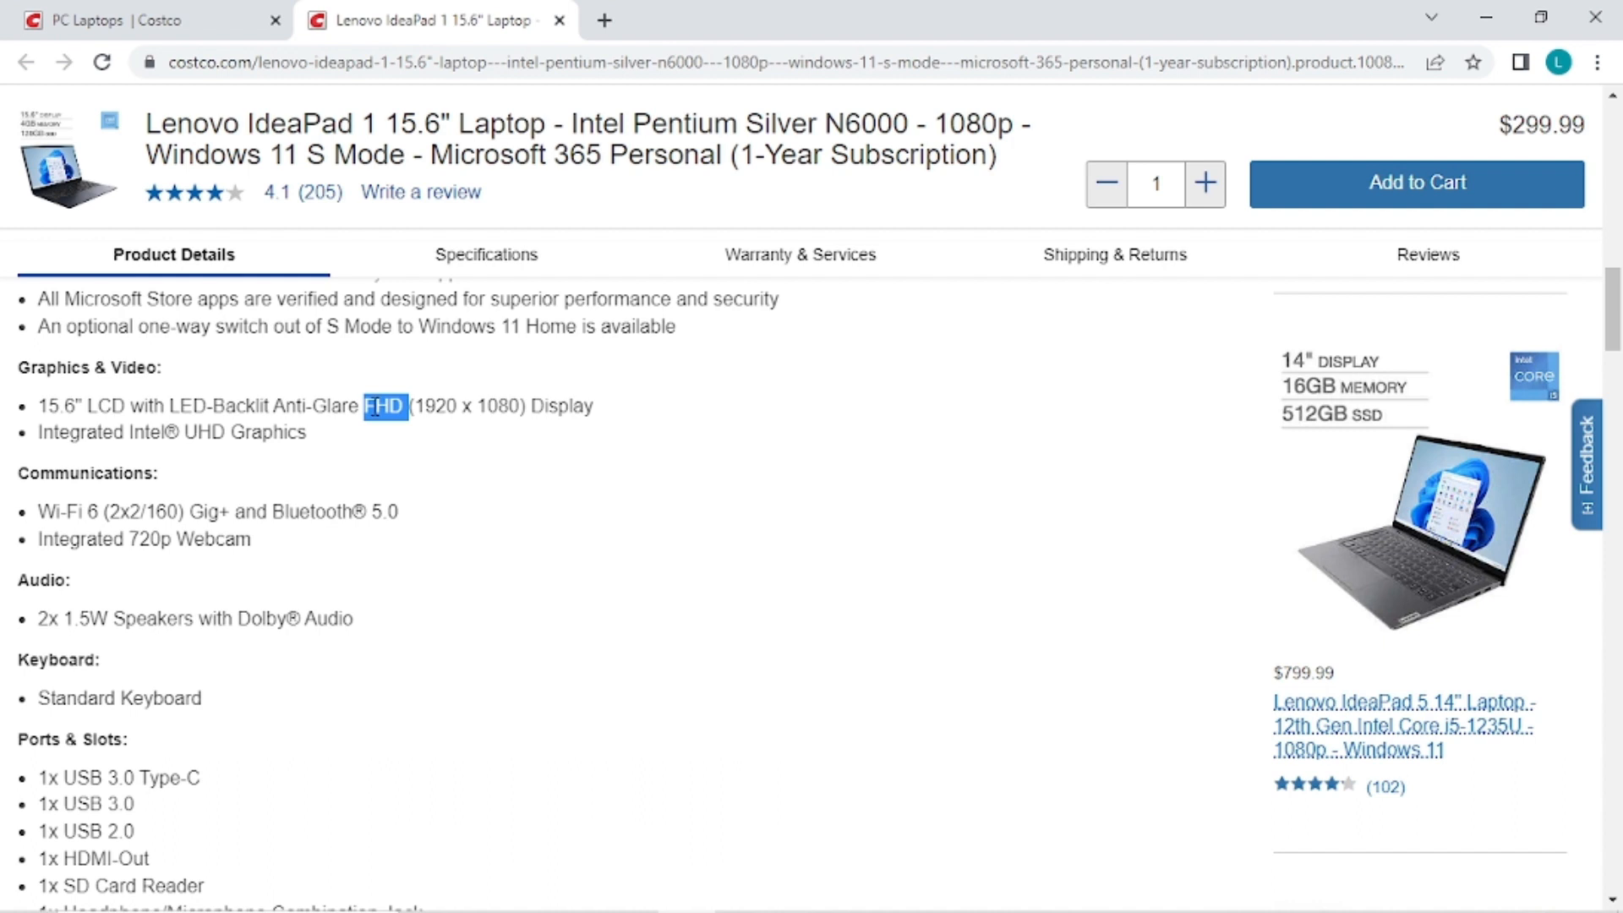
{"action": "mouse_move", "coordinate": [430, 425]}
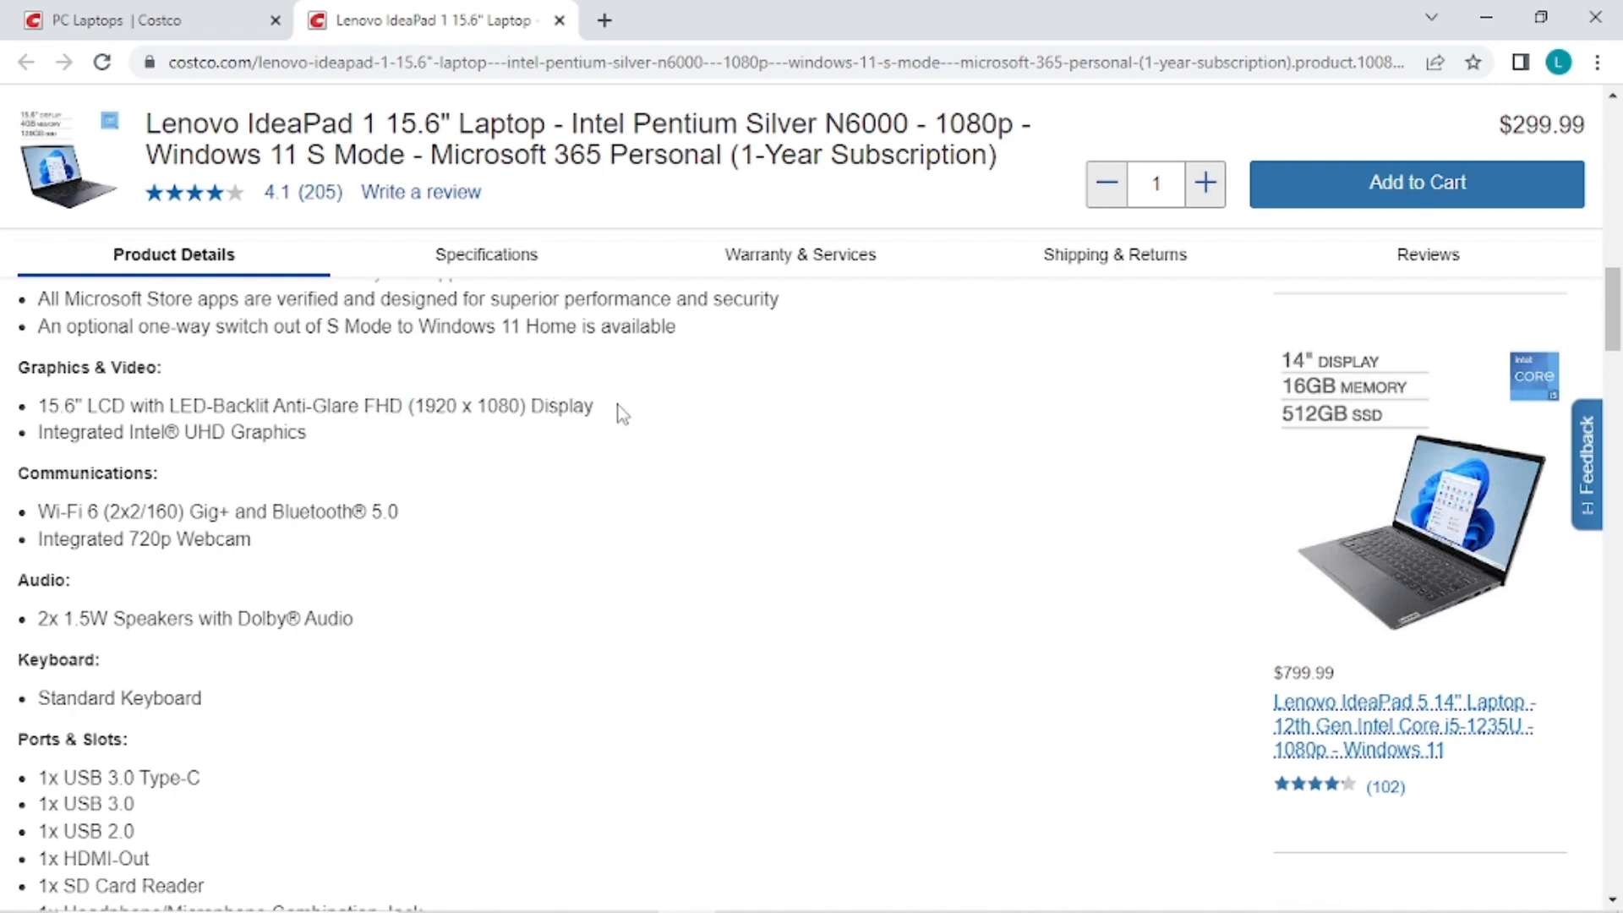
{"action": "mouse_move", "coordinate": [616, 412]}
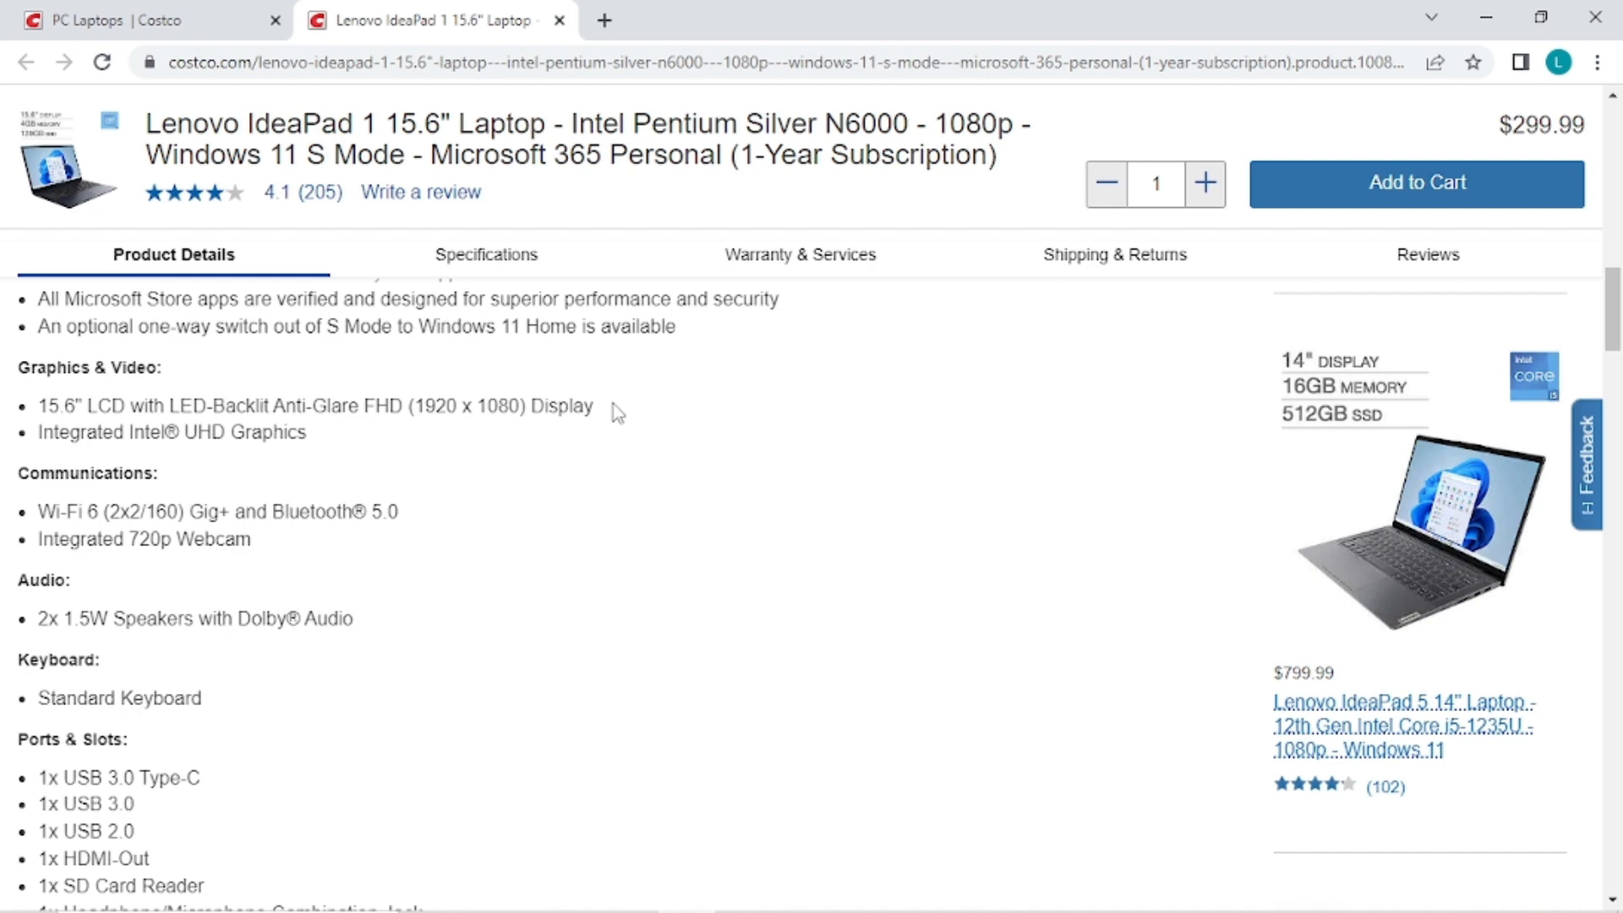
{"action": "mouse_move", "coordinate": [218, 497]}
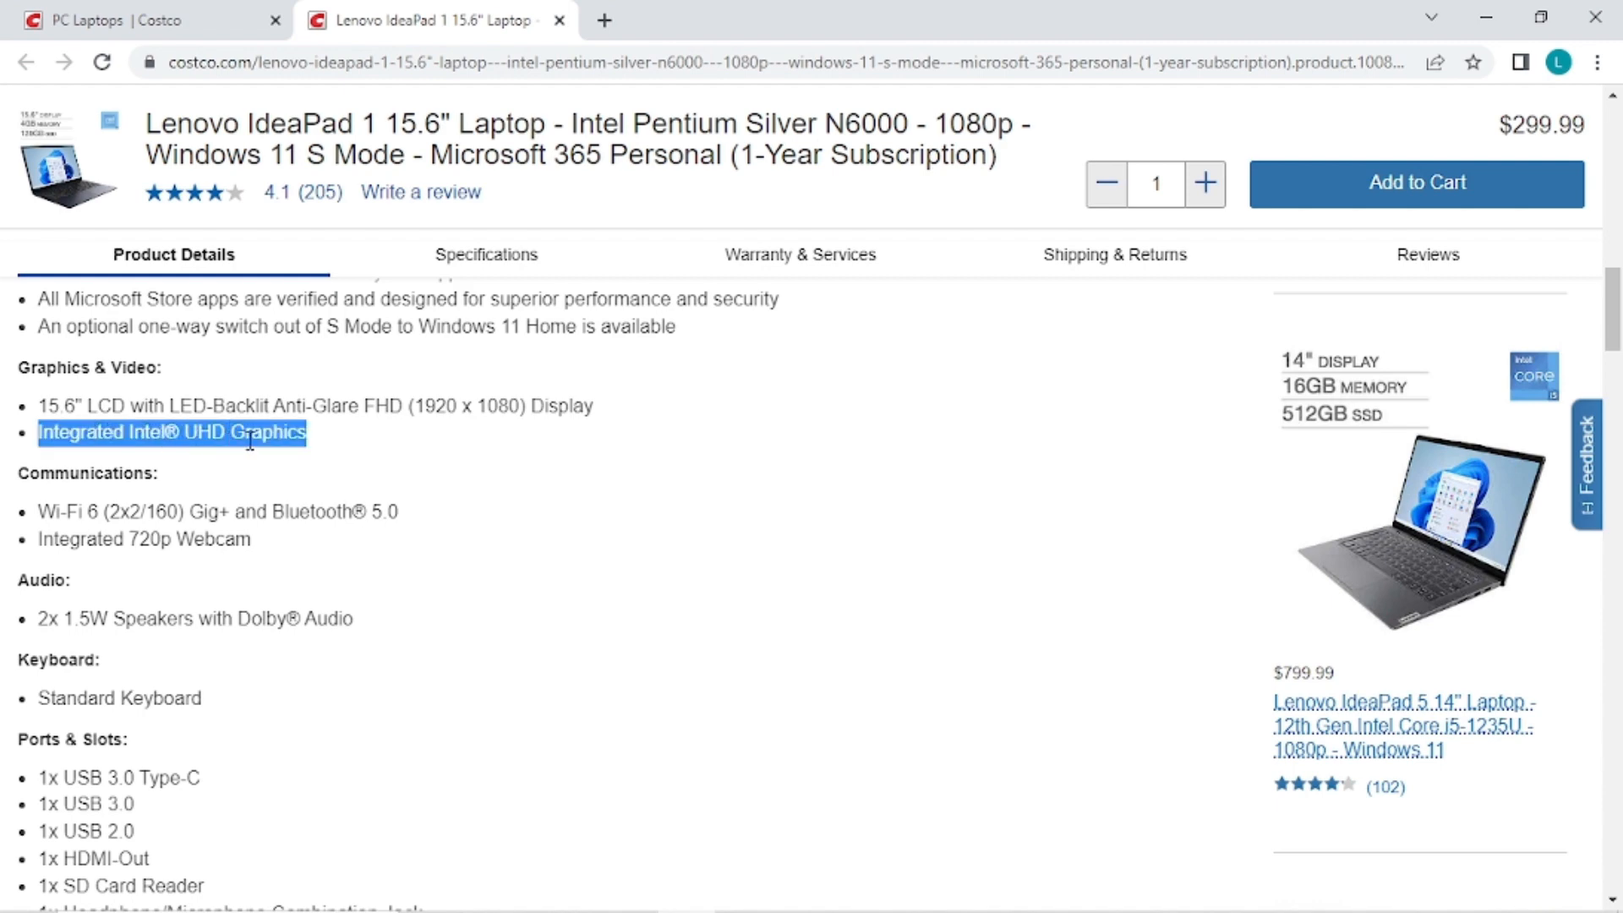
- Scroll through Communications and Audio and highlight the Dolby Audio speakers entry
{"action": "scroll", "scroll_direction": "down", "scroll_amount": 3}
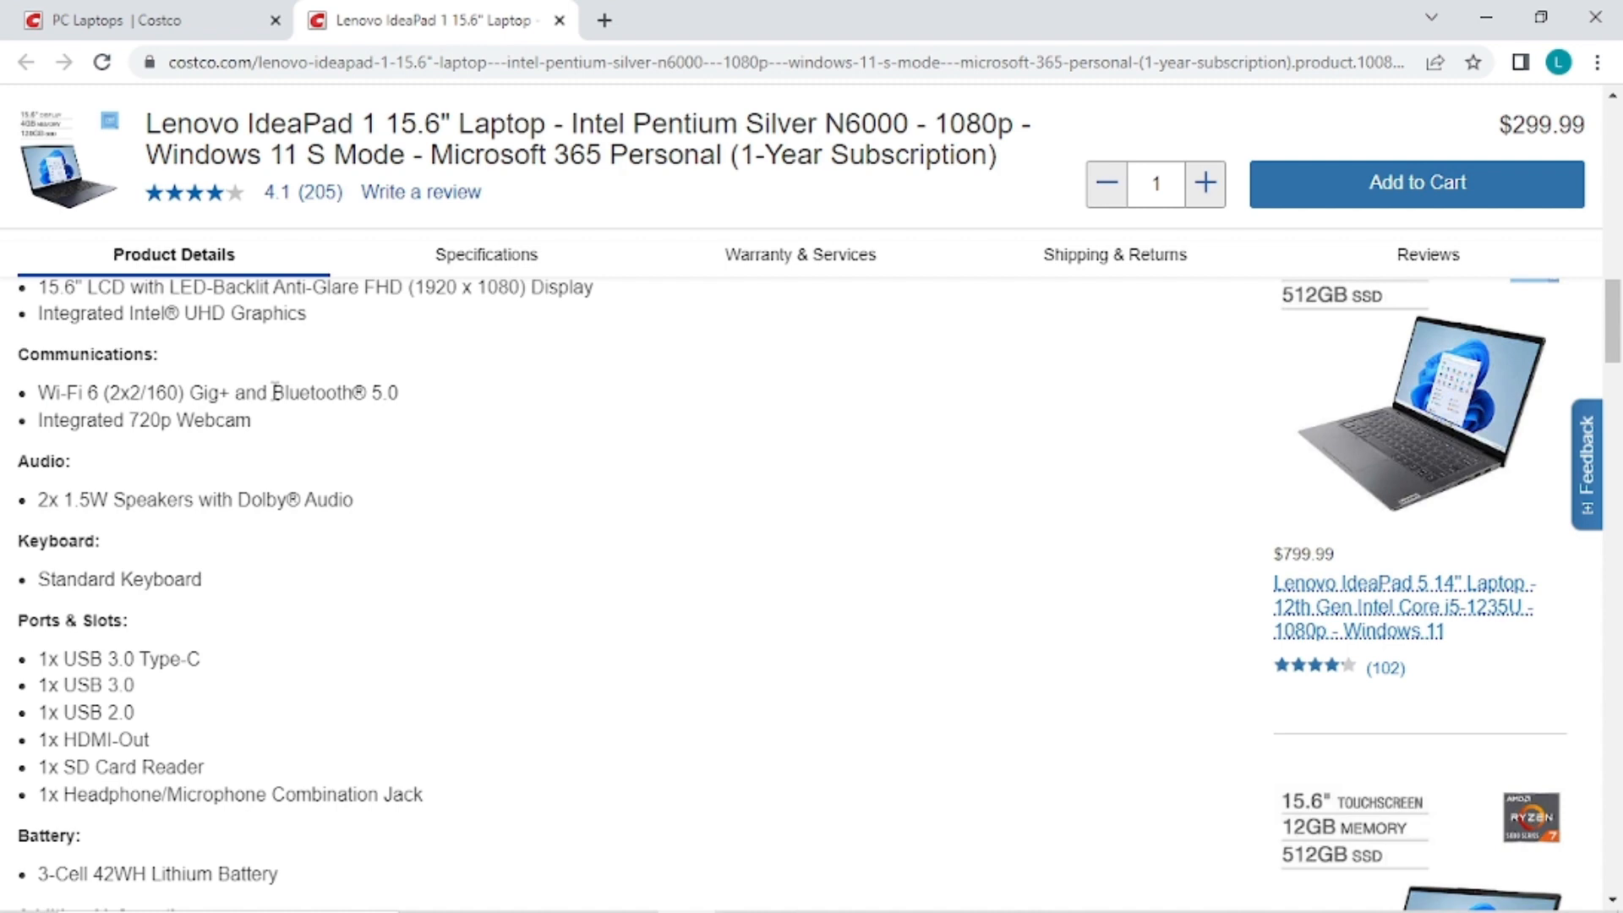
{"action": "mouse_move", "coordinate": [264, 408]}
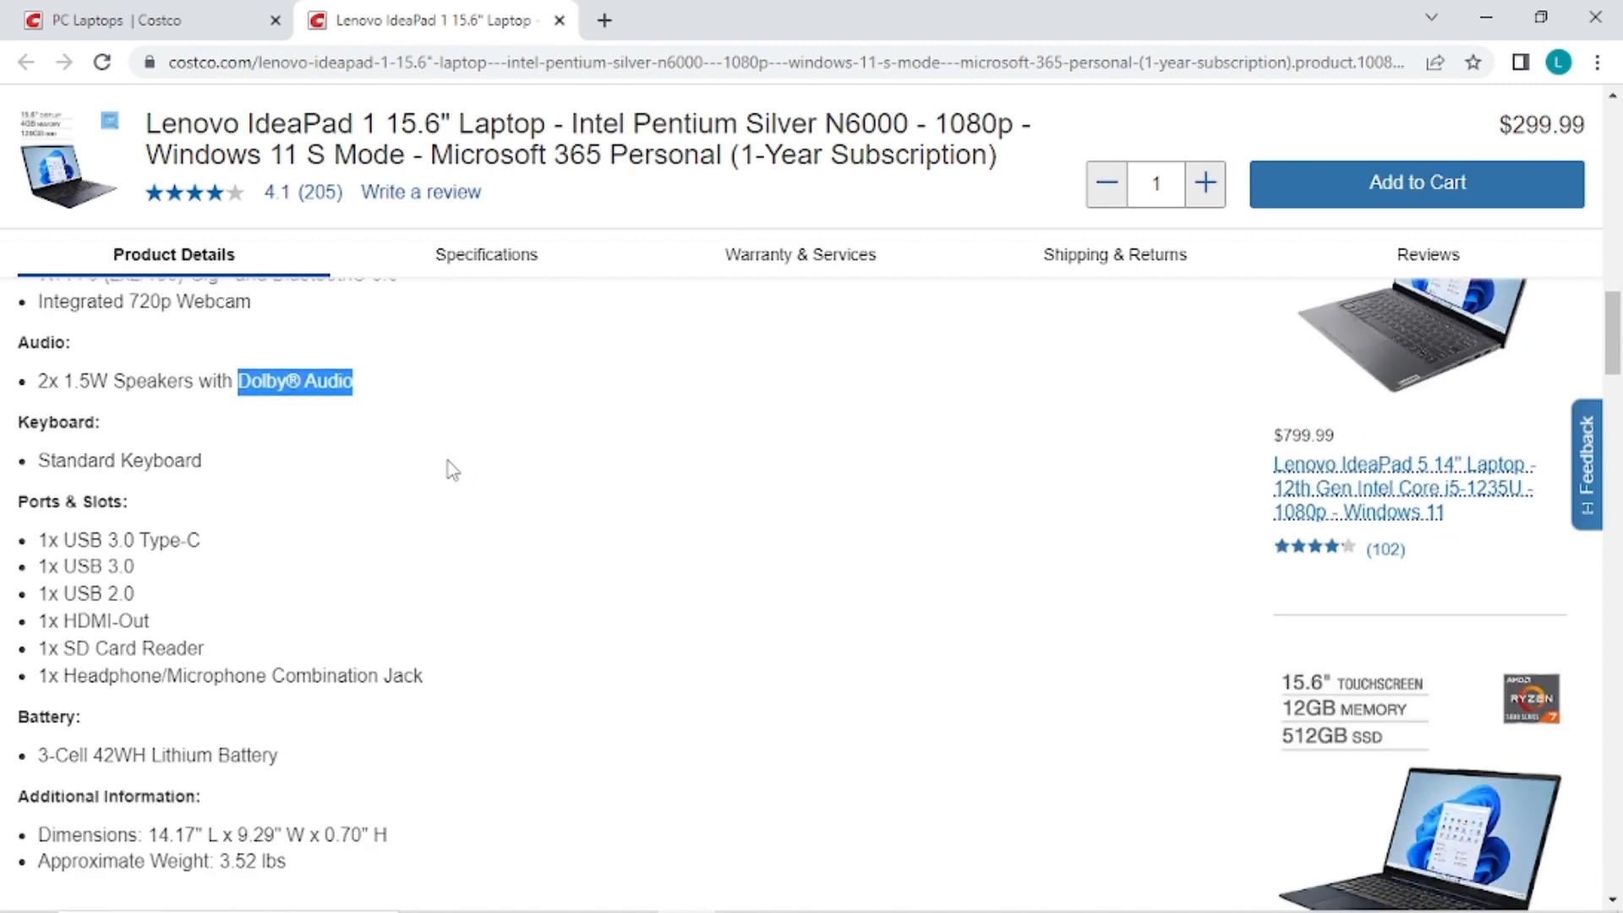
{"action": "scroll", "scroll_direction": "down", "scroll_amount": 3}
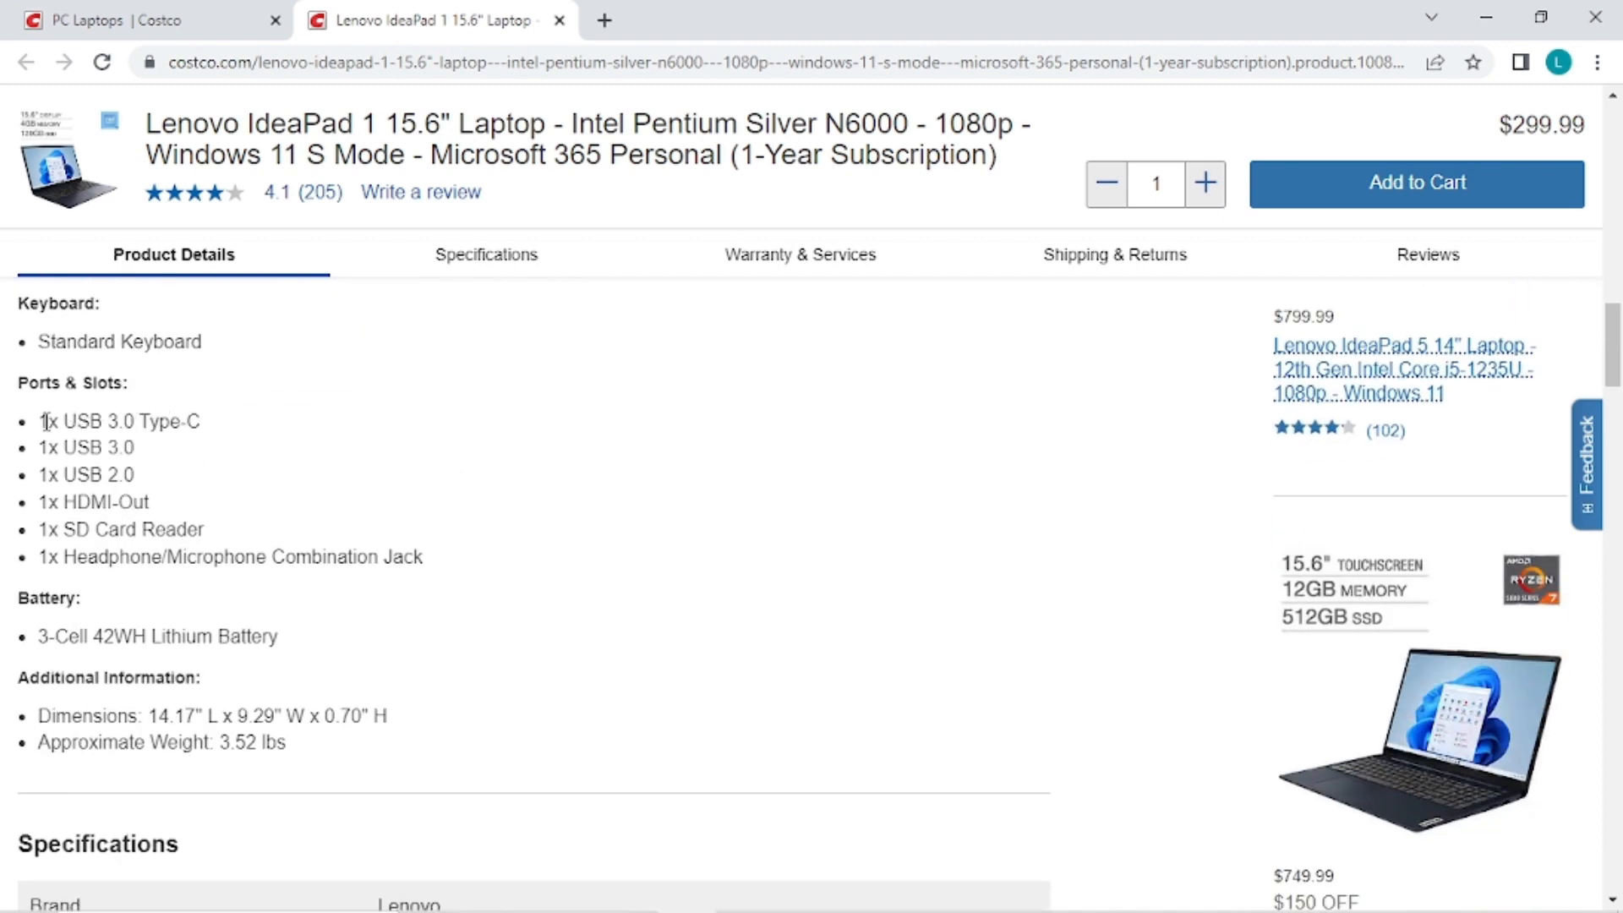
{"action": "double_click", "coordinate": [119, 423]}
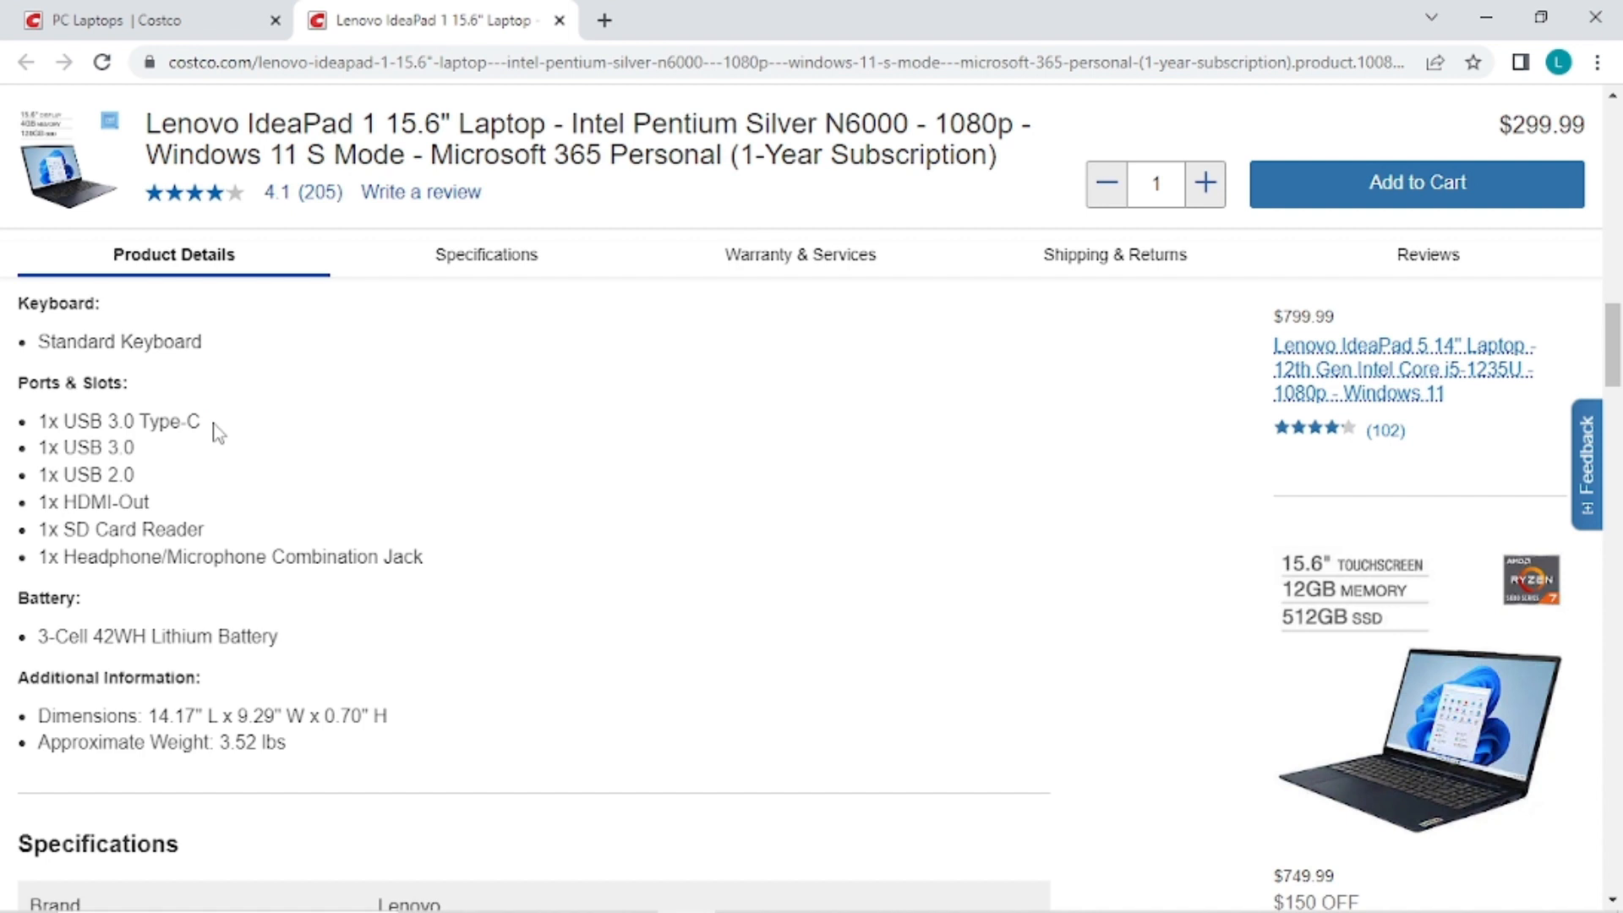
{"action": "mouse_move", "coordinate": [37, 448]}
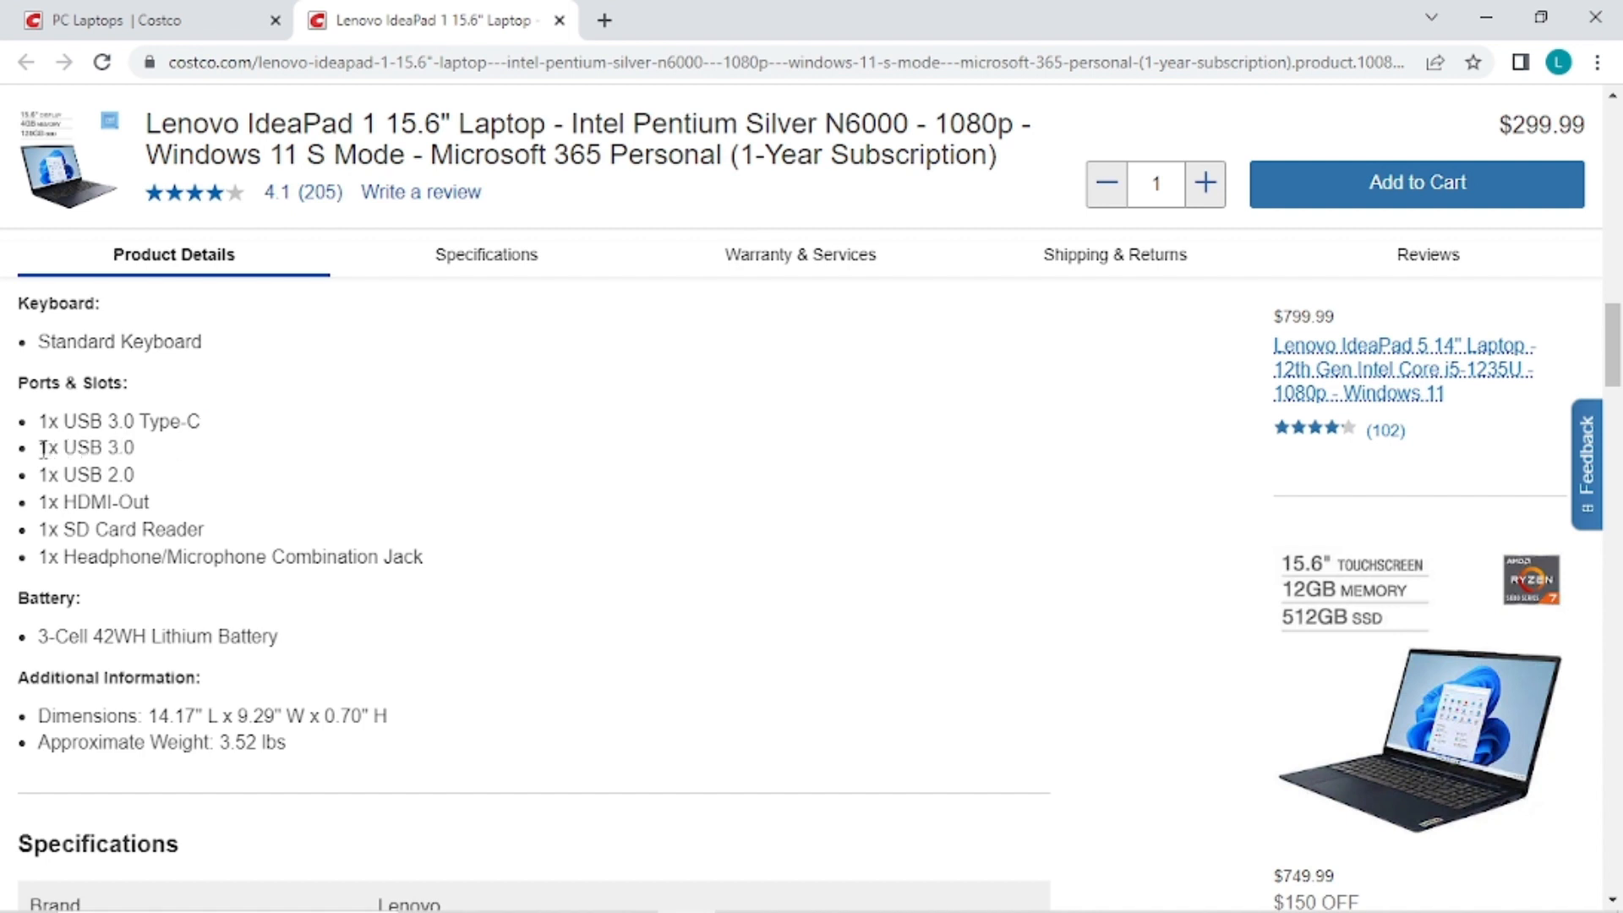
- Highlight the 1x USB 3.0 port line and the next Ports & Slots entry
{"action": "double_click", "coordinate": [81, 448]}
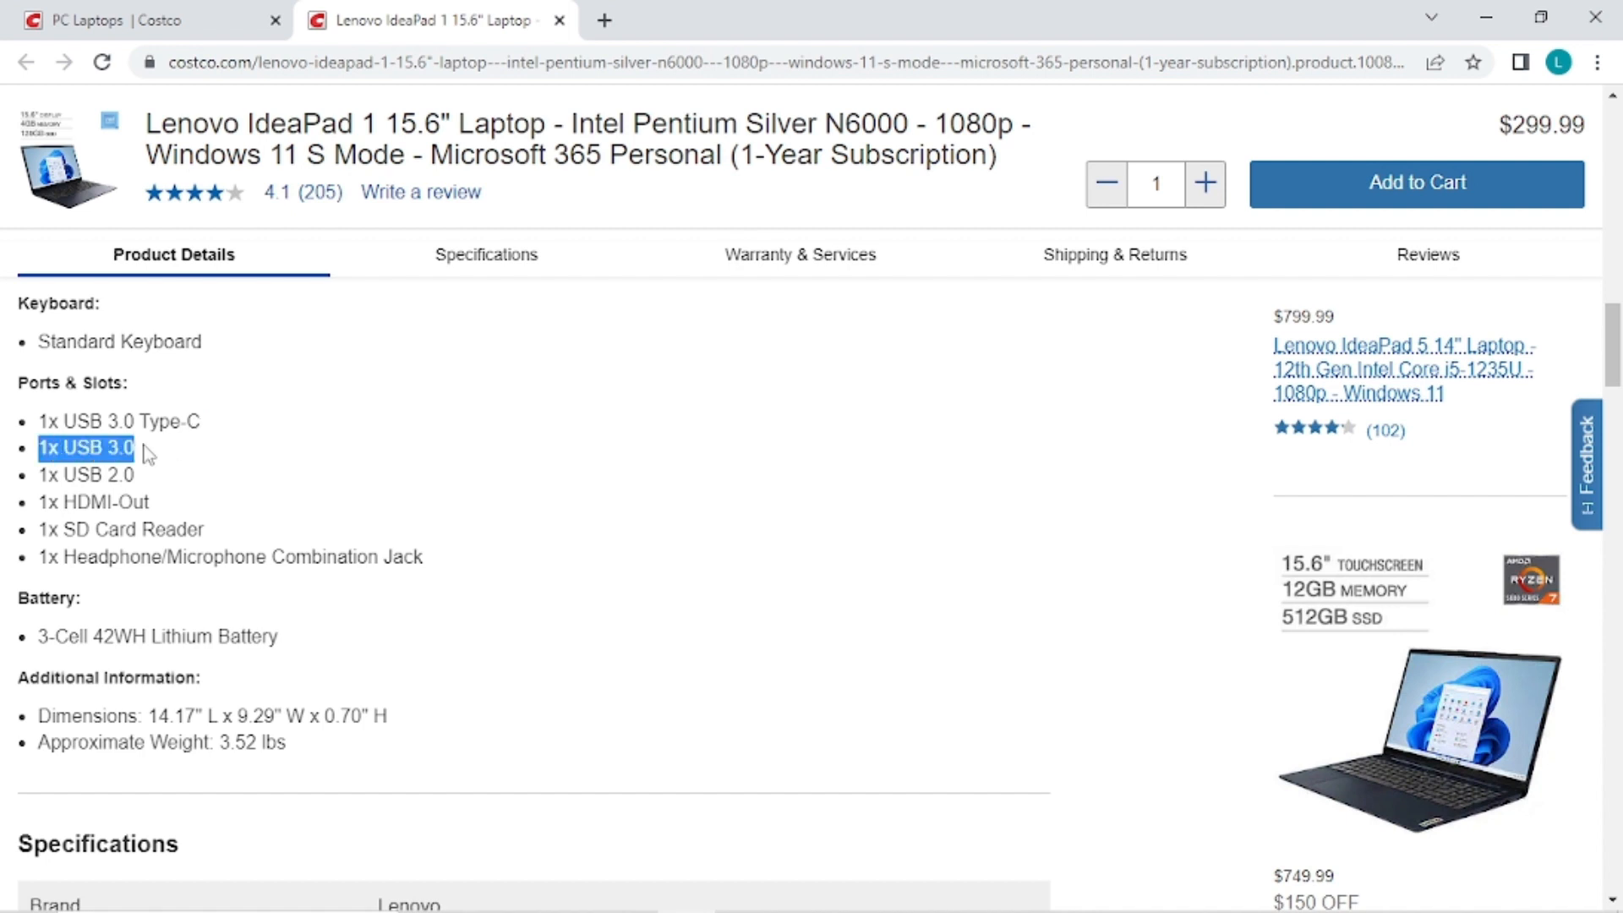
{"action": "left_click", "coordinate": [166, 476]}
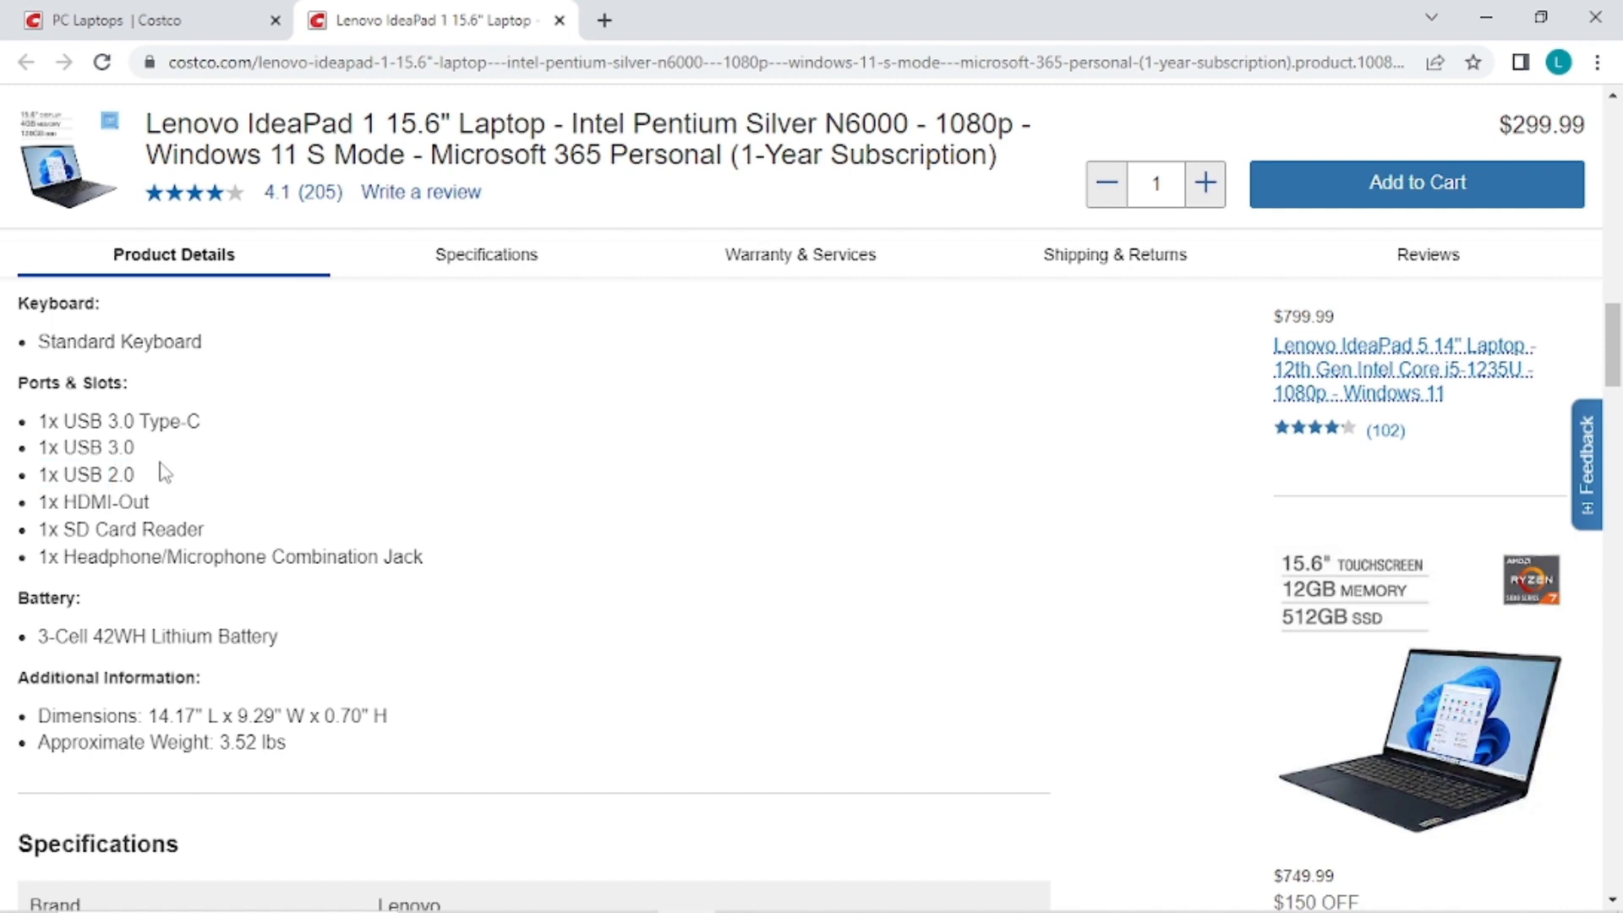
{"action": "double_click", "coordinate": [82, 473]}
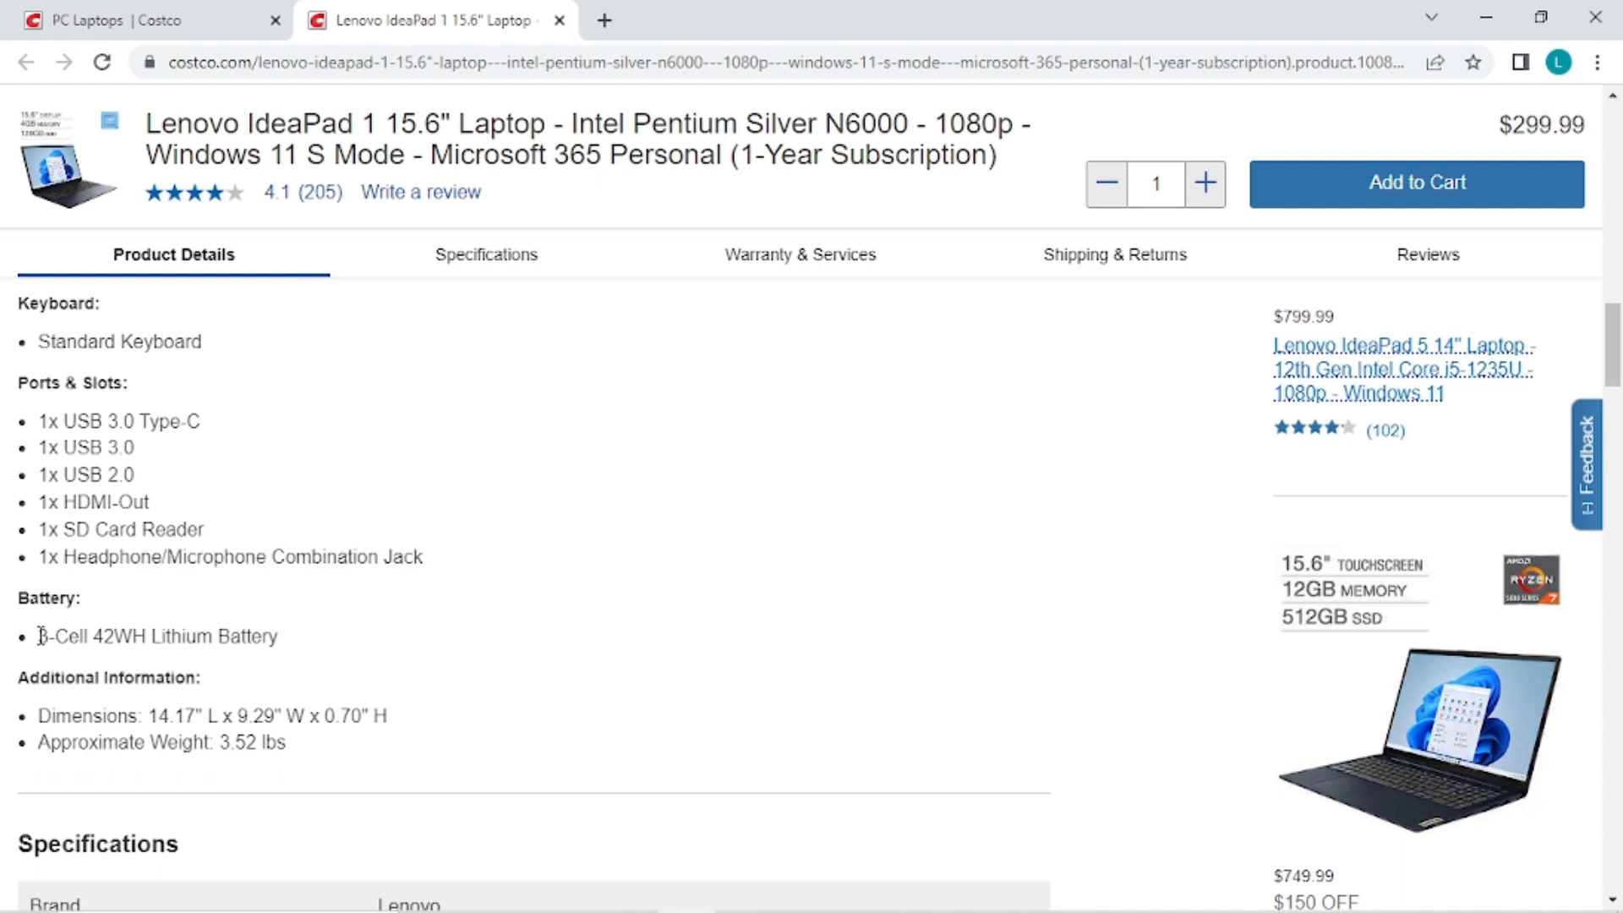
{"action": "triple_click", "coordinate": [160, 636]}
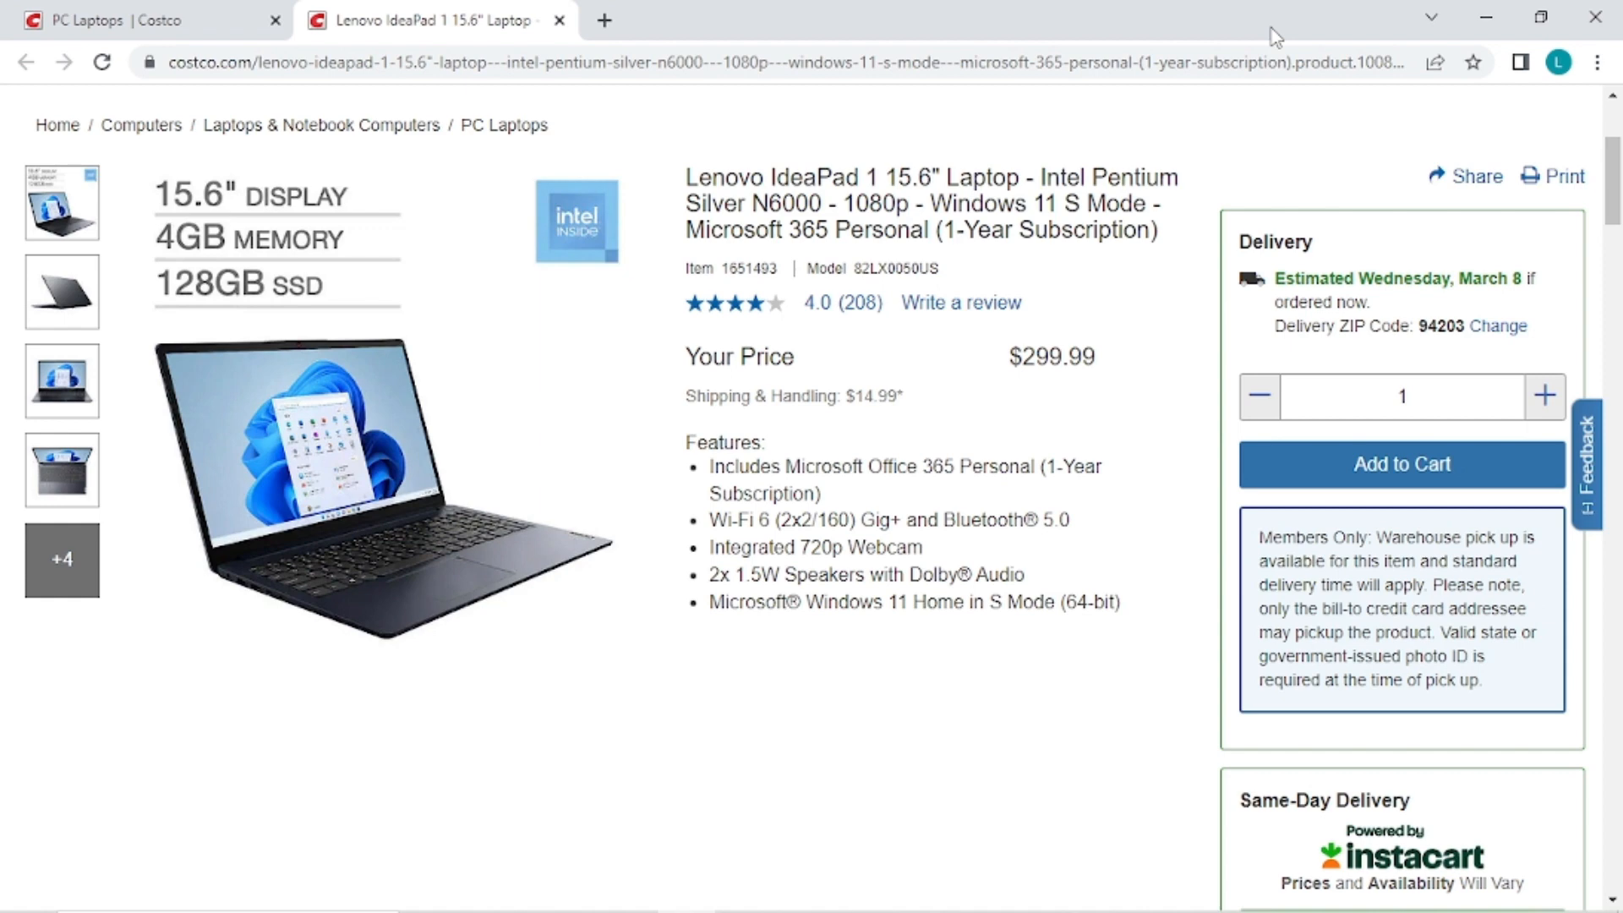
{"action": "mouse_move", "coordinate": [1048, 162]}
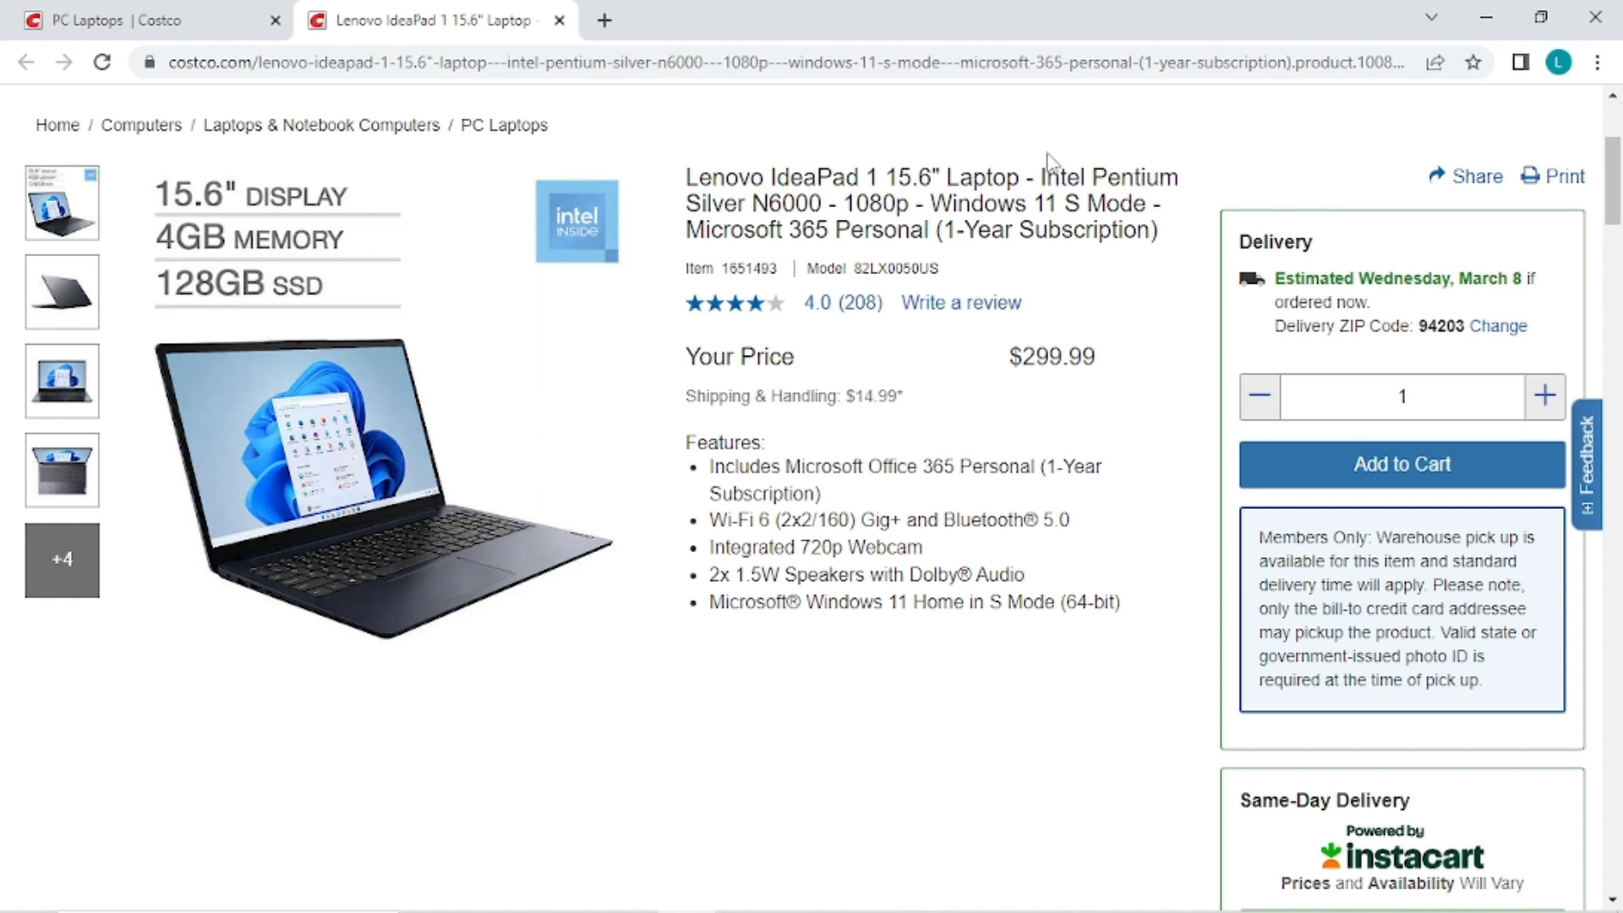
{"action": "double_click", "coordinate": [879, 203]}
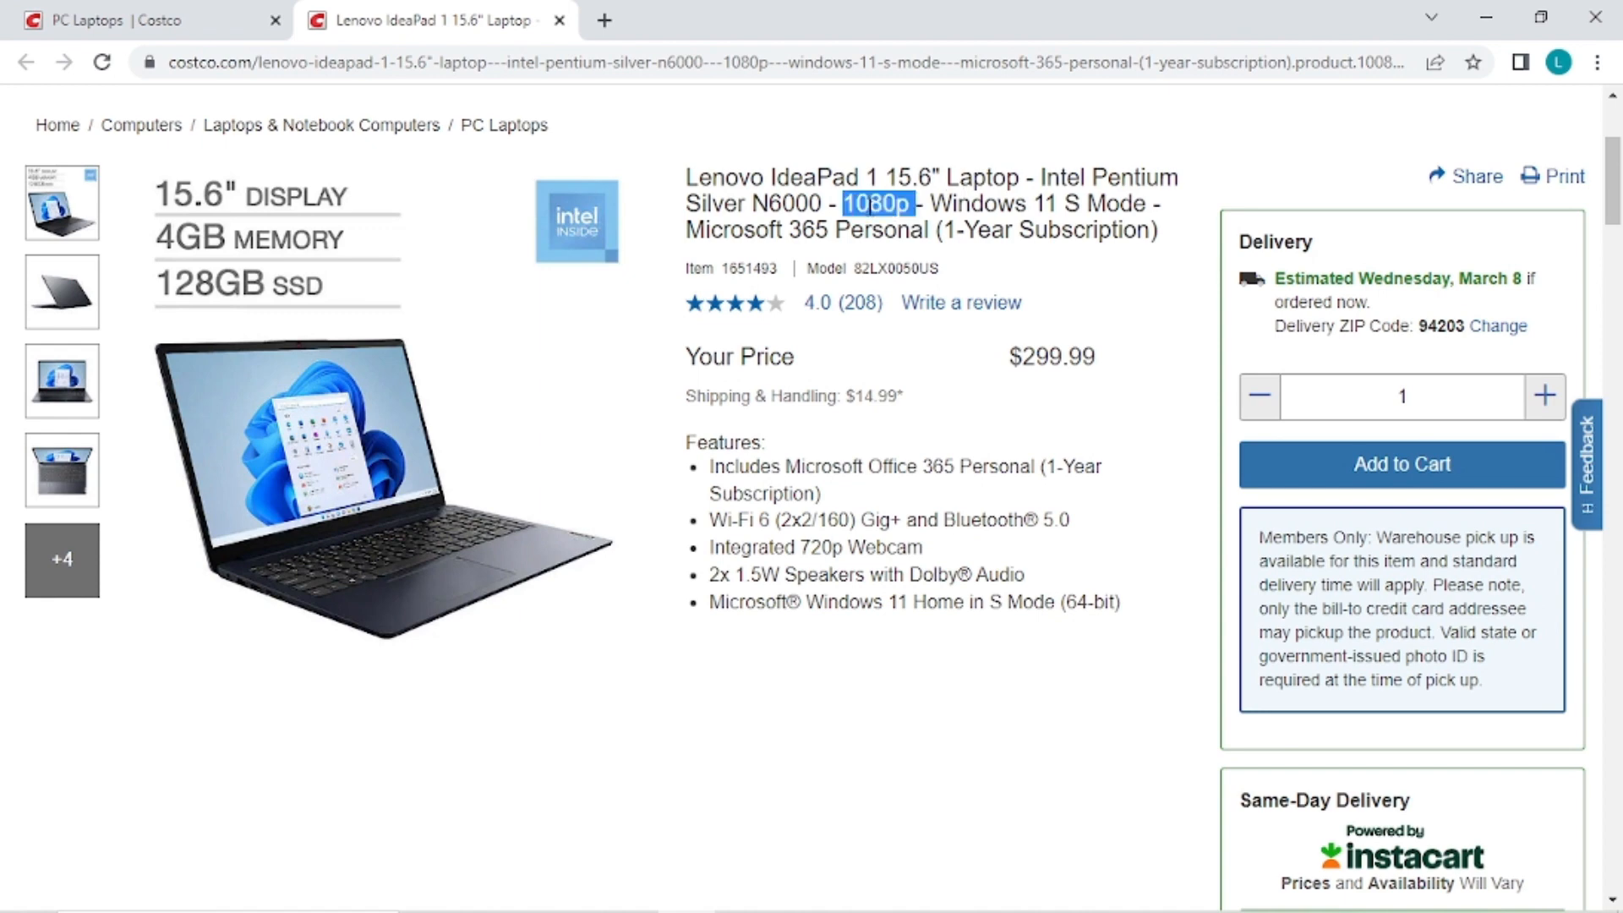